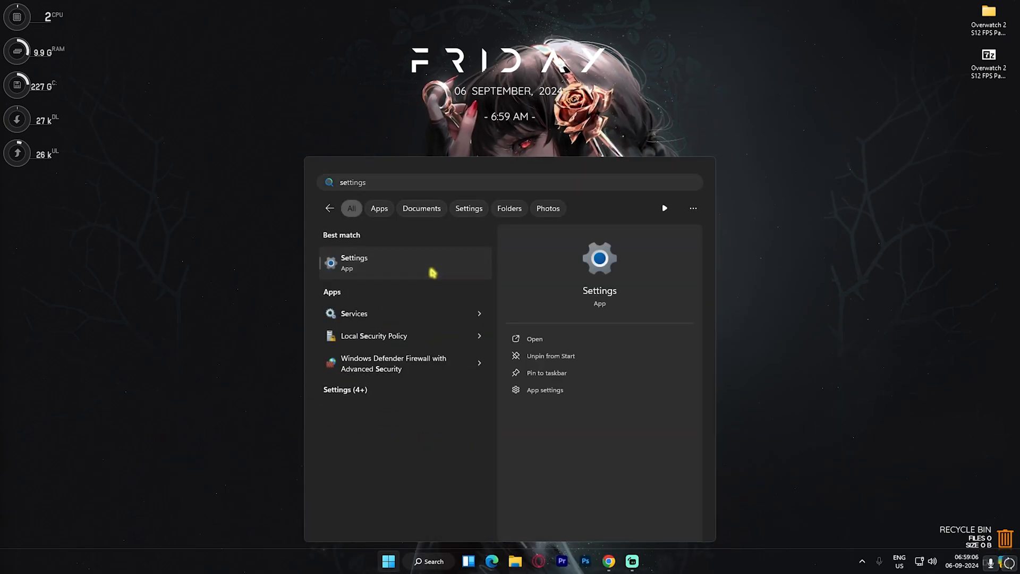
Step: Reach Gaming > Game Mode > Graphics default settings with GPU scheduling and windowed-game optimizations on
click(354, 262)
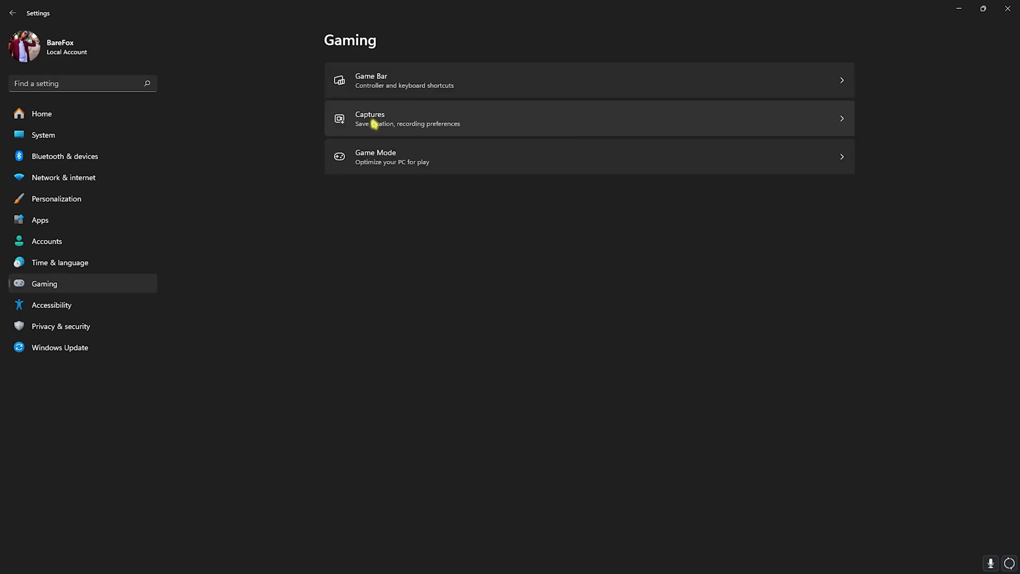
click(371, 80)
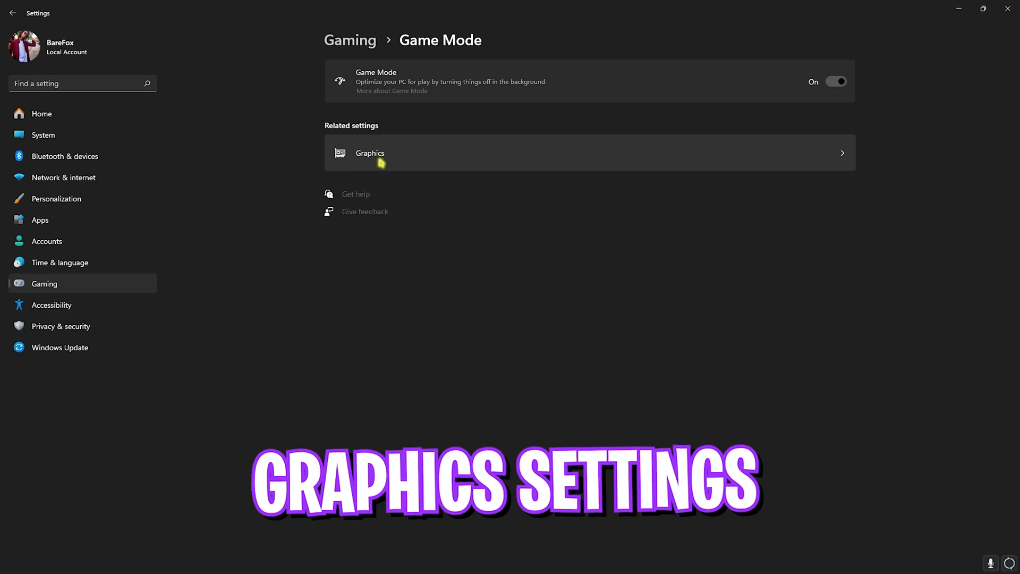
click(370, 153)
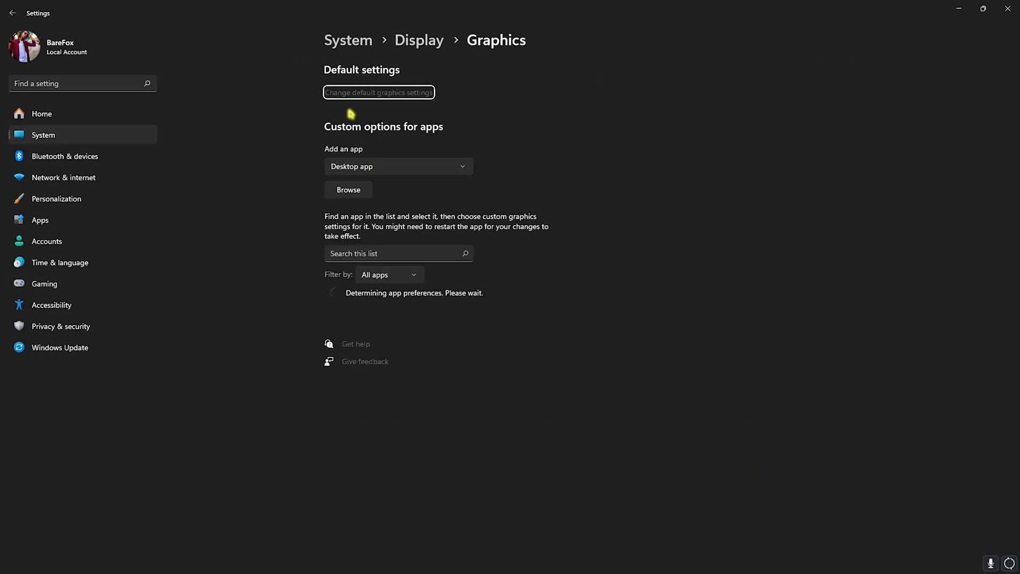
click(378, 92)
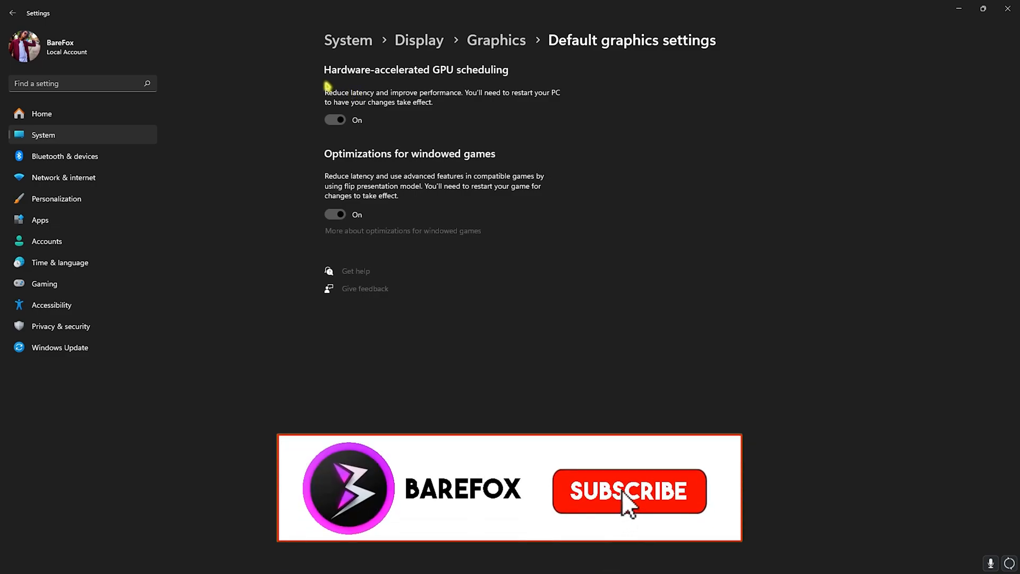
click(628, 491)
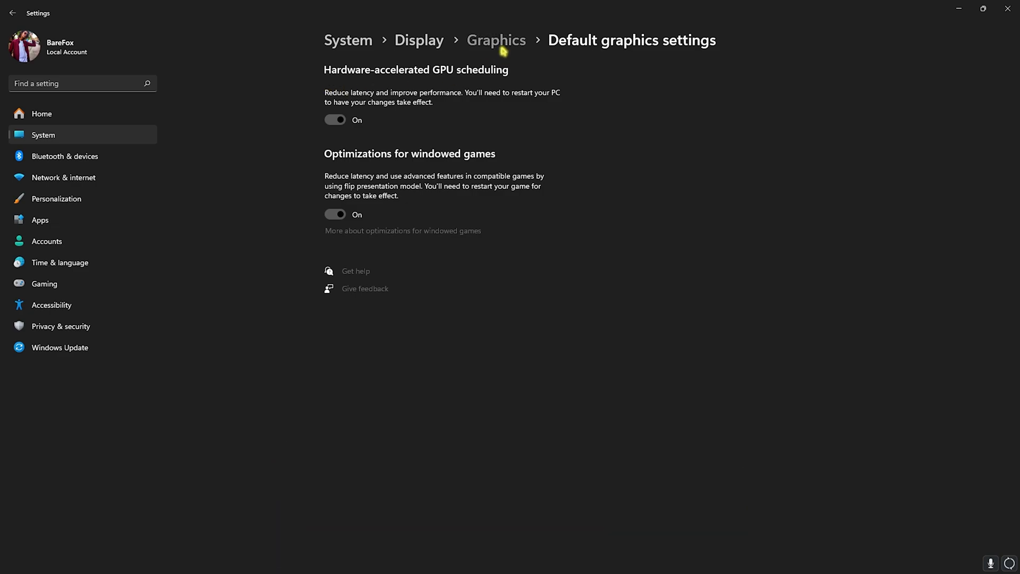
Step: Browse from the Graphics page and add Overwatch.exe to the per-app graphics list
click(495, 41)
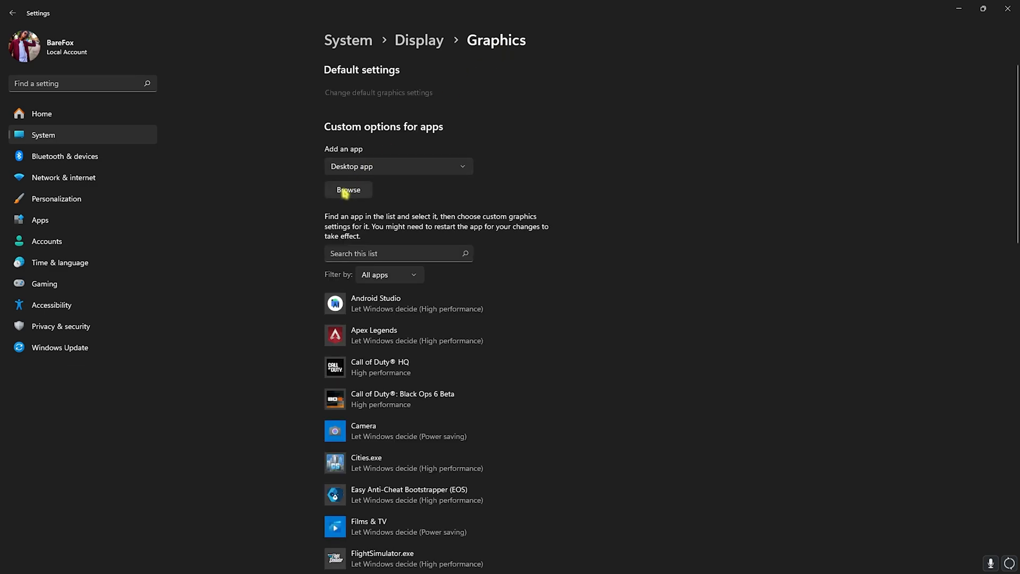
click(348, 193)
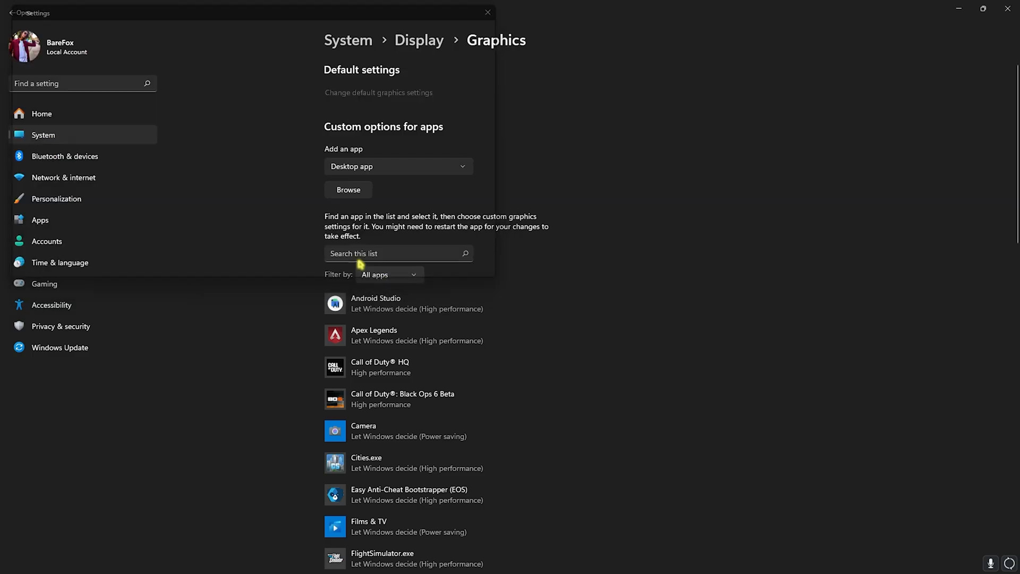
scroll(down, 3)
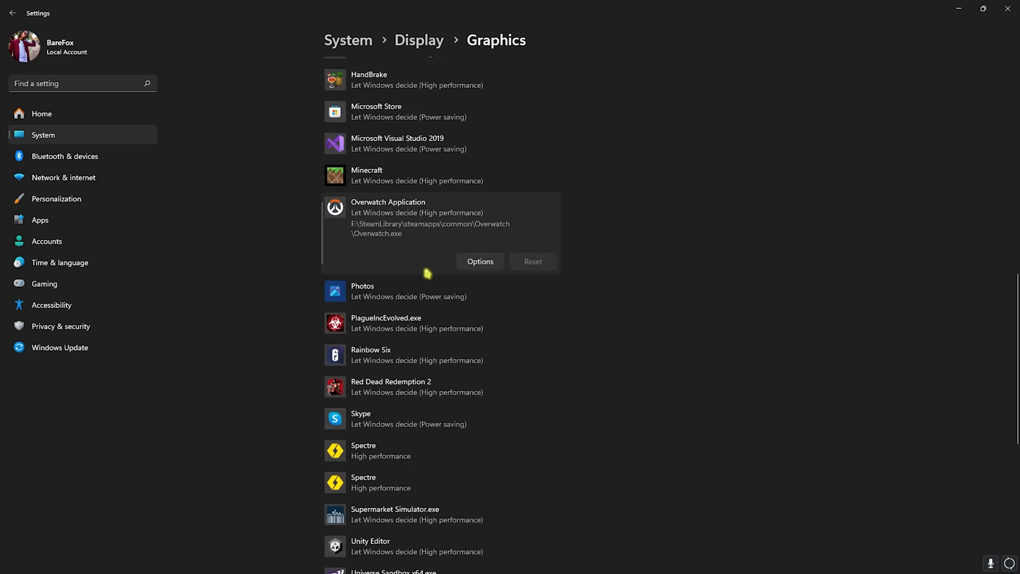
click(480, 262)
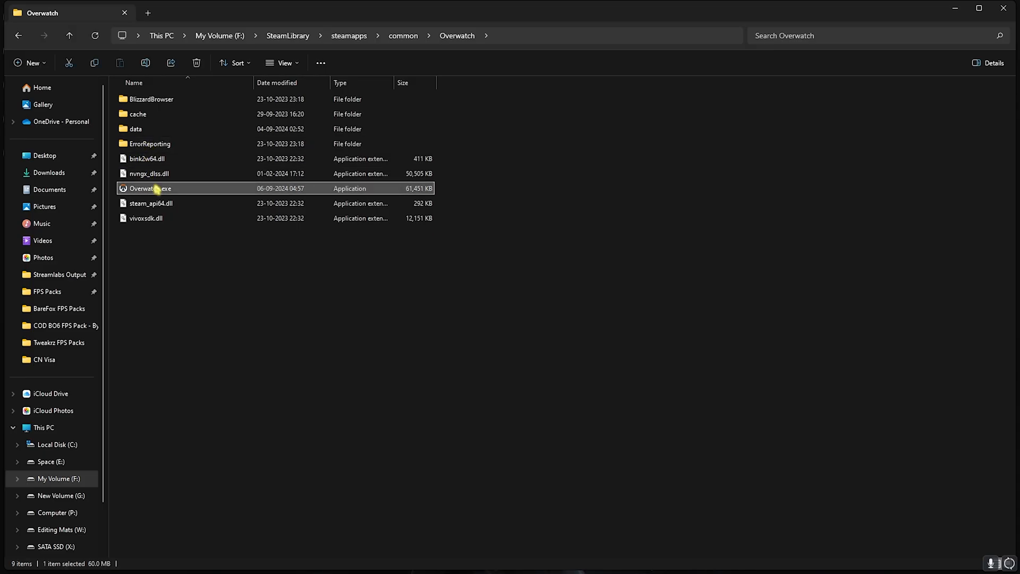
Step: In Overwatch.exe's Compatibility properties, disable fullscreen optimizations and apply
right_click(149, 188)
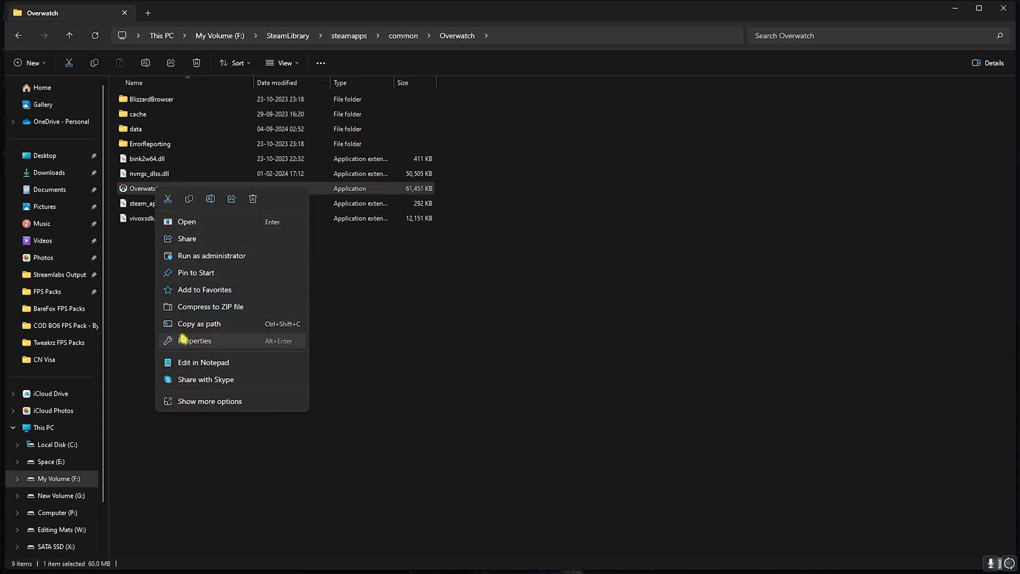
click(194, 340)
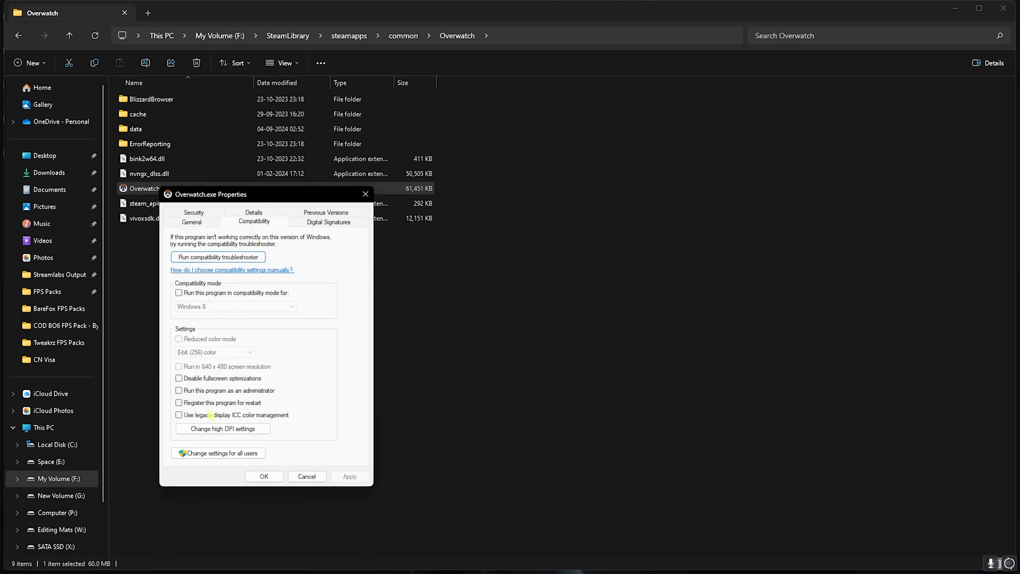
click(179, 379)
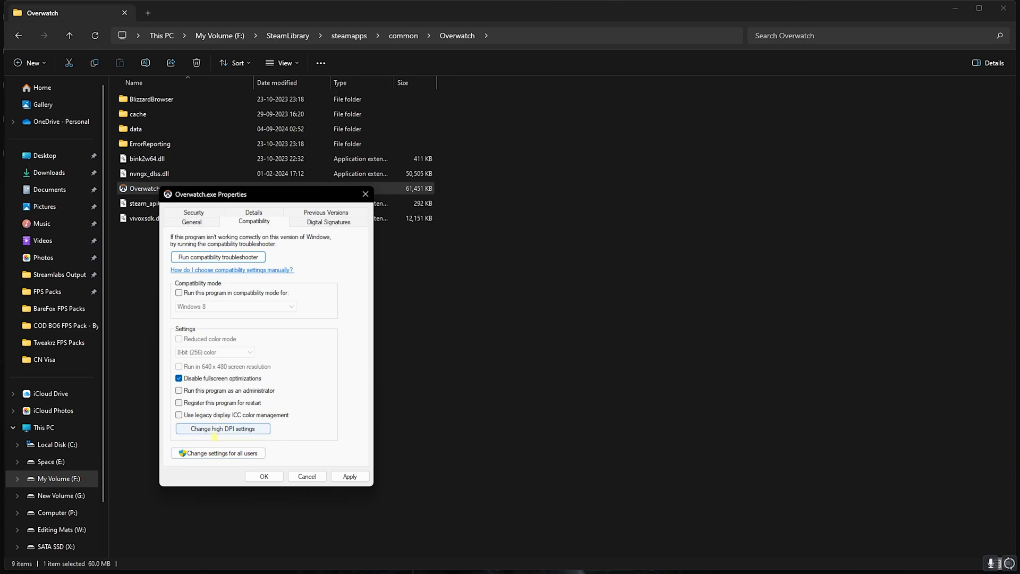
click(222, 428)
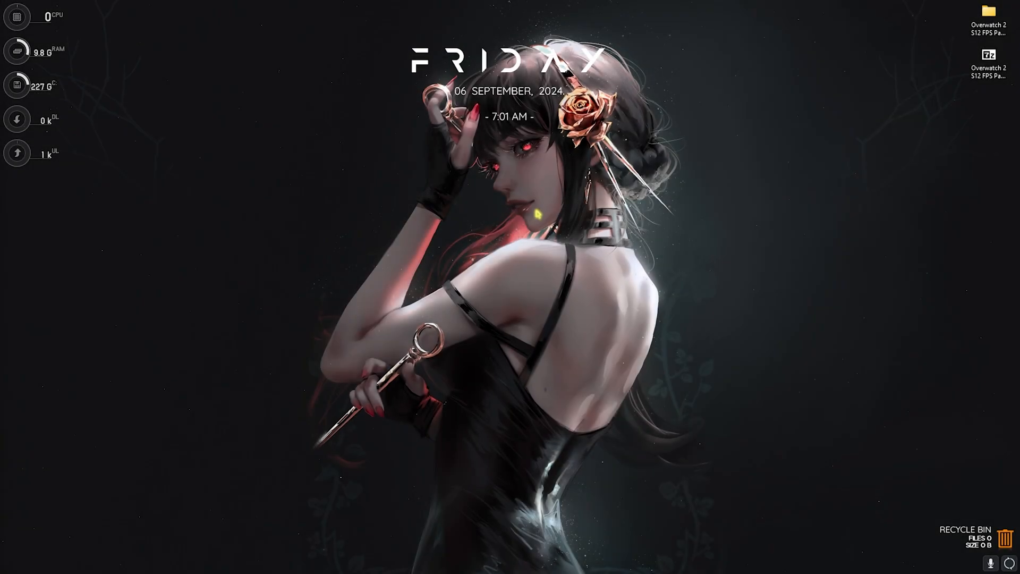
Step: Create a restore point from System Protection and close the success message
text(c)
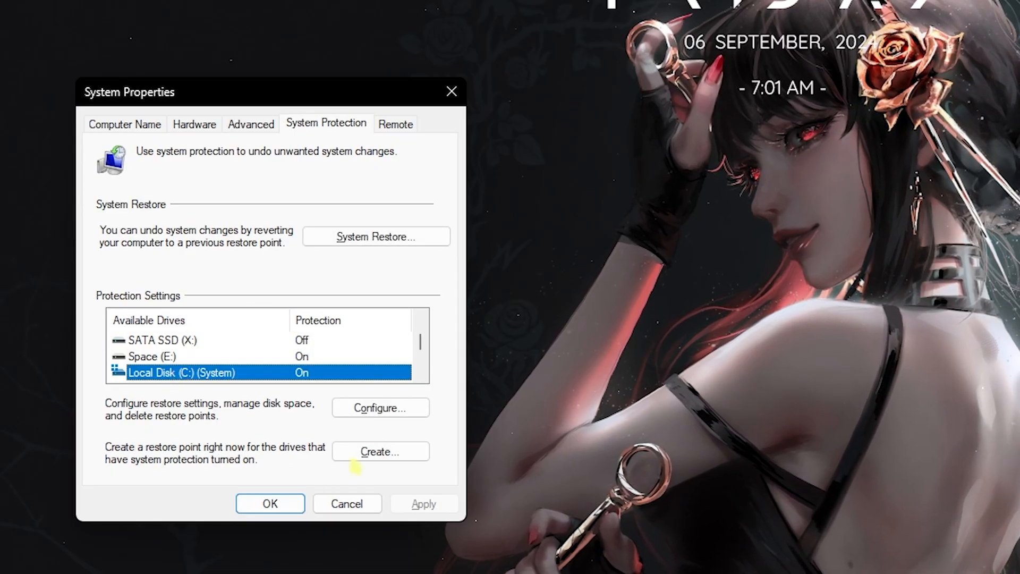
click(380, 451)
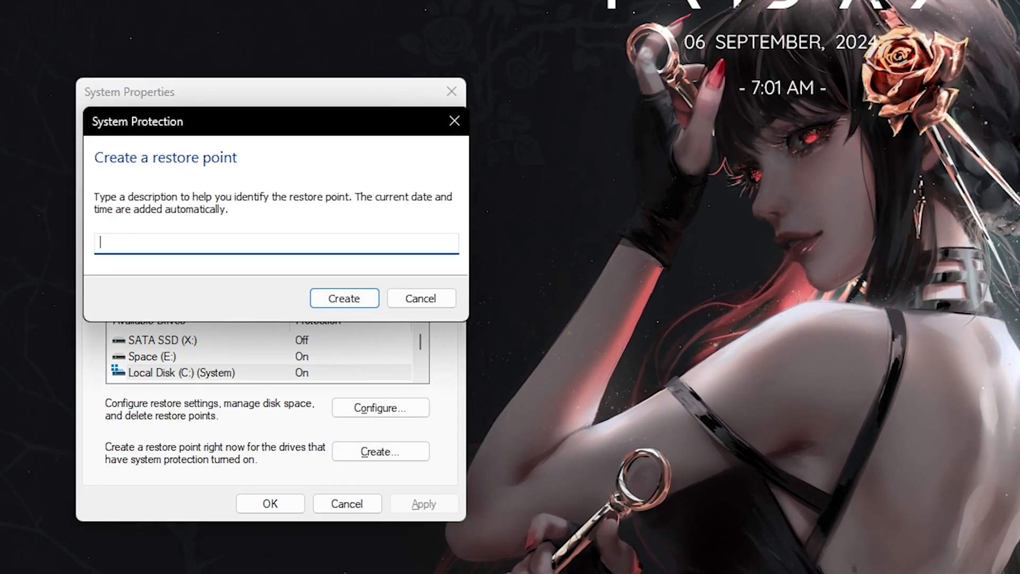
click(343, 297)
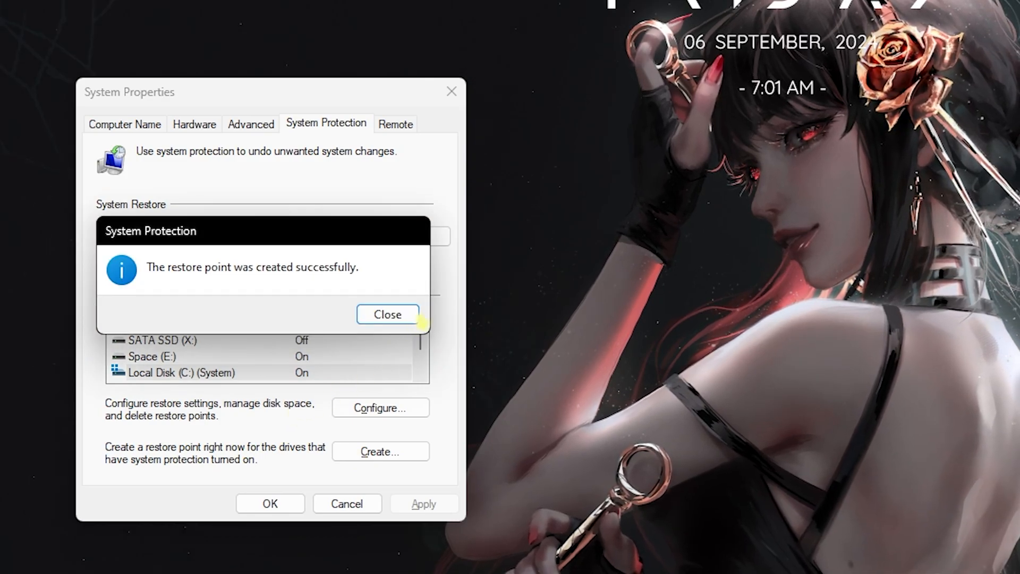
click(387, 315)
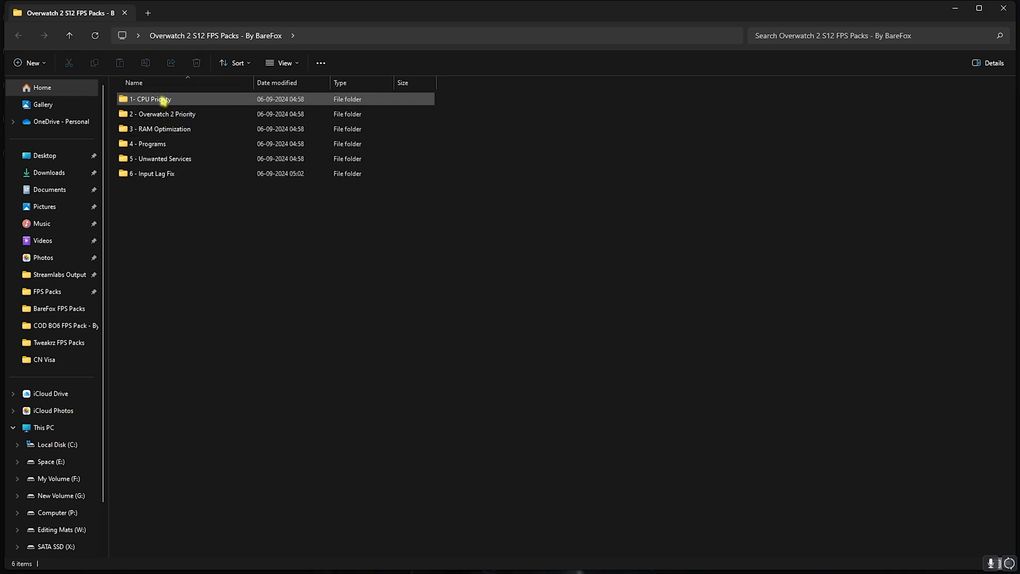
Step: Browse the 1- CPU Priority folder's AMD and INTEL registry files
double_click(150, 99)
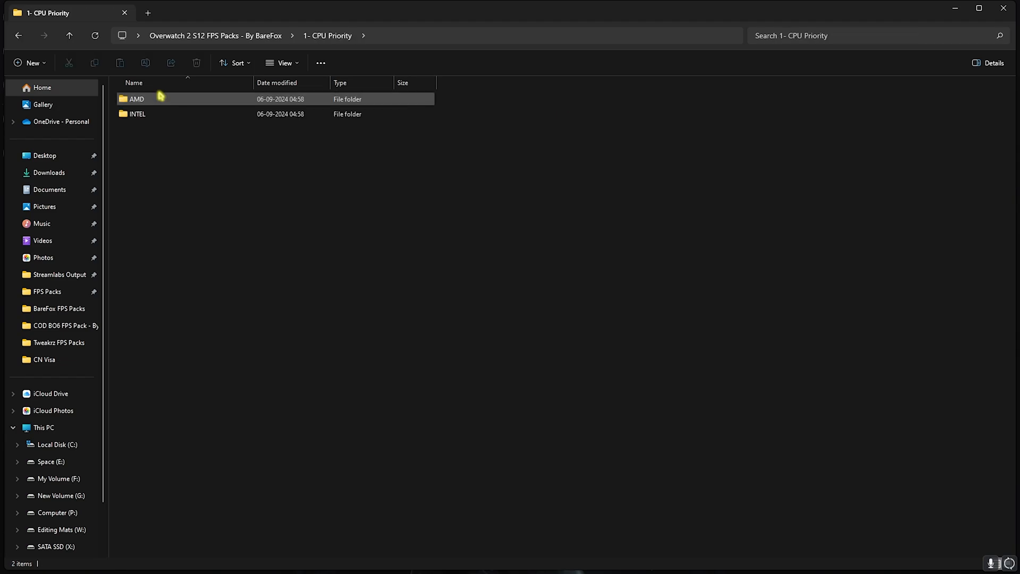
double_click(137, 98)
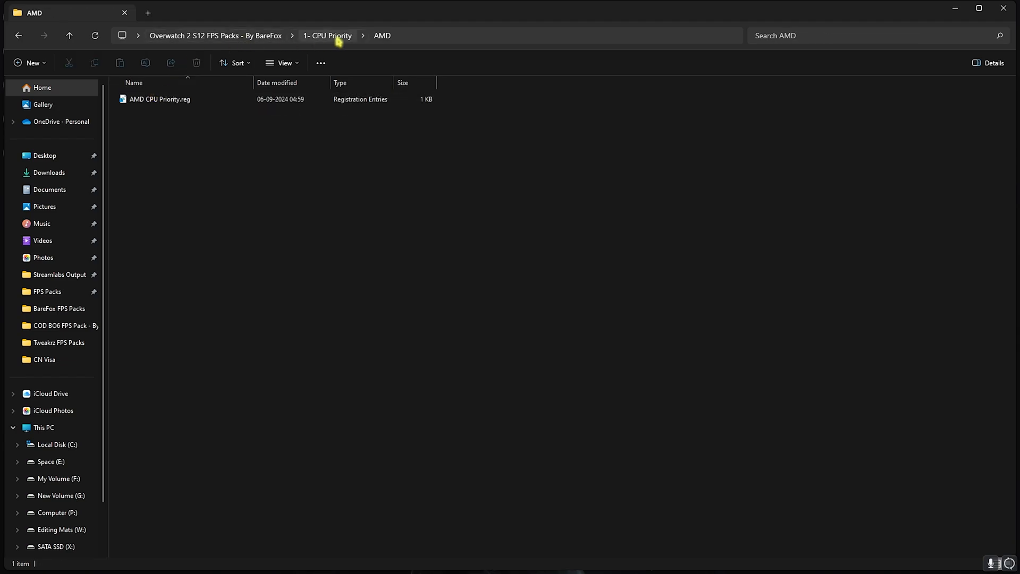
click(160, 98)
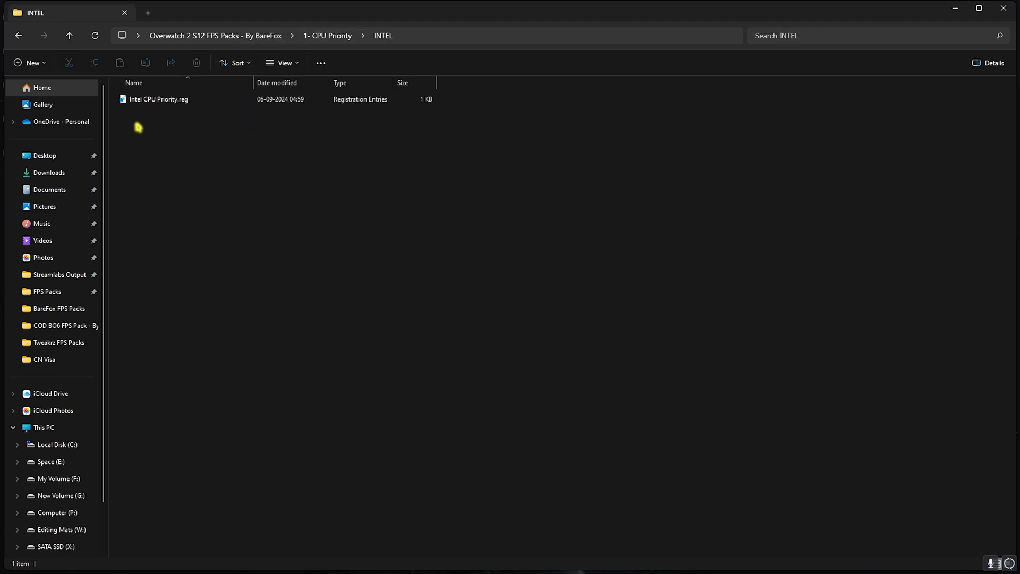
mouse_move(157, 99)
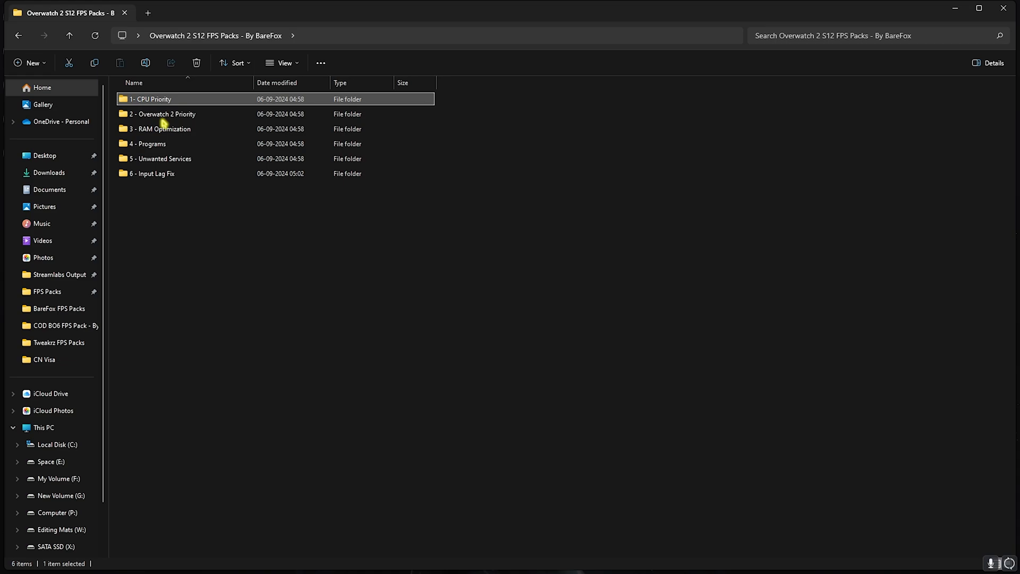
double_click(162, 114)
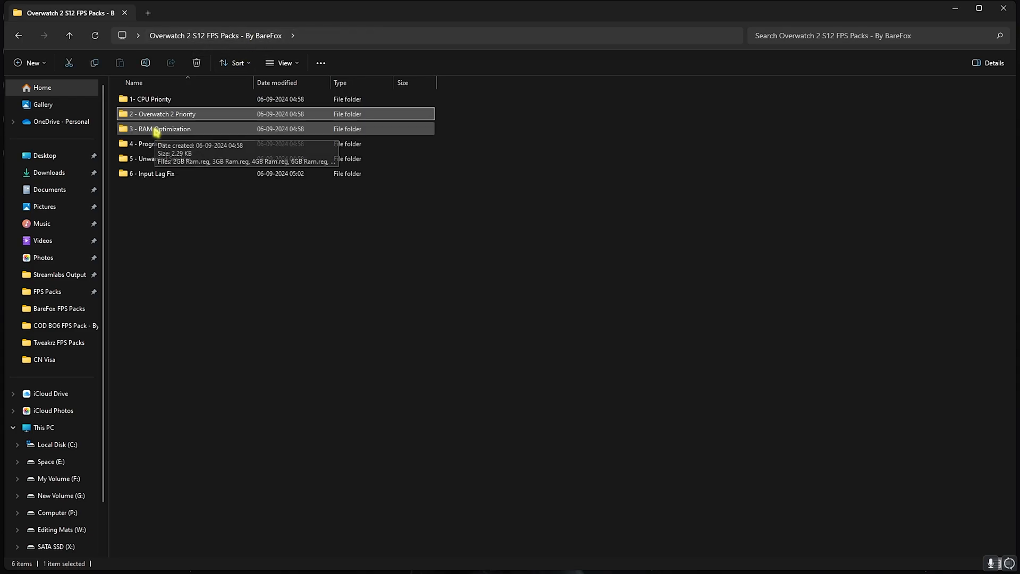
Step: Enter 3 - RAM Optimization and pick the registry file matching the installed RAM
double_click(160, 128)
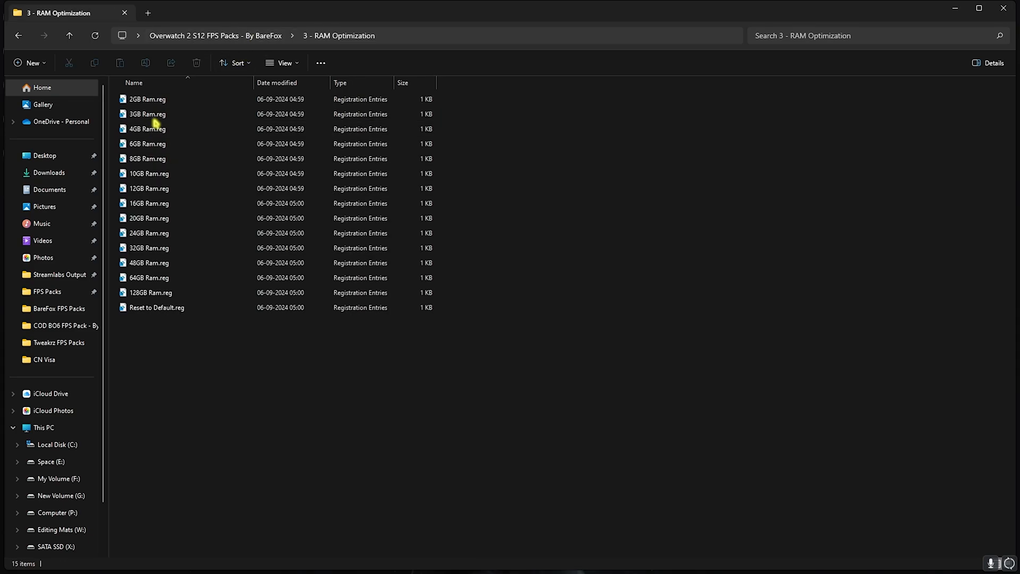
mouse_move(149, 218)
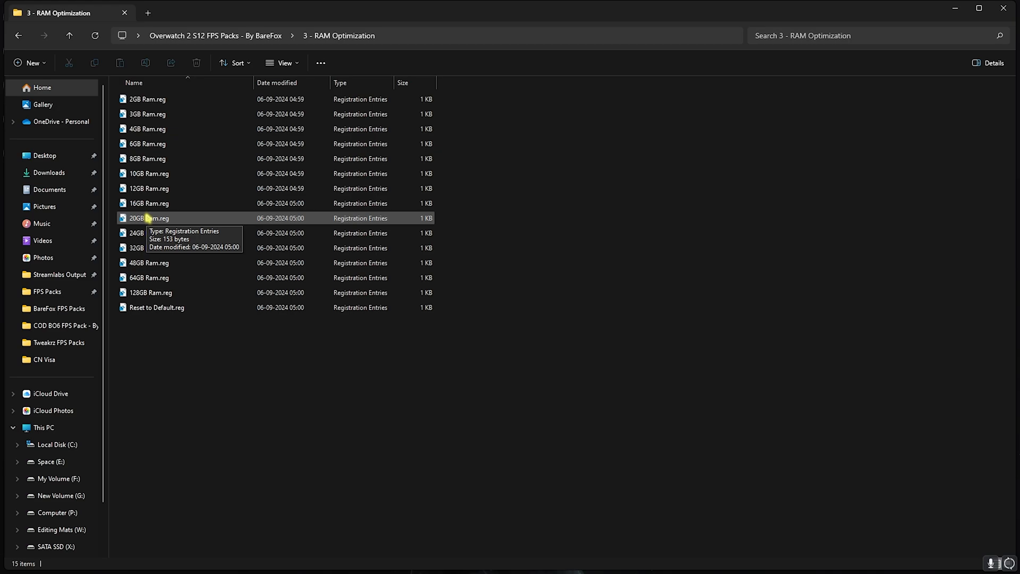
click(149, 247)
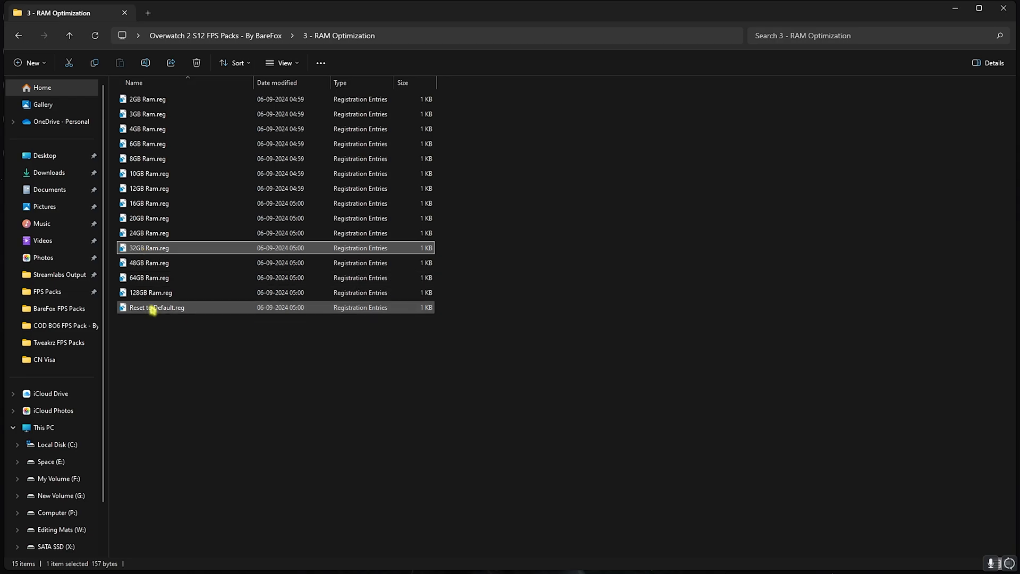
mouse_move(156, 307)
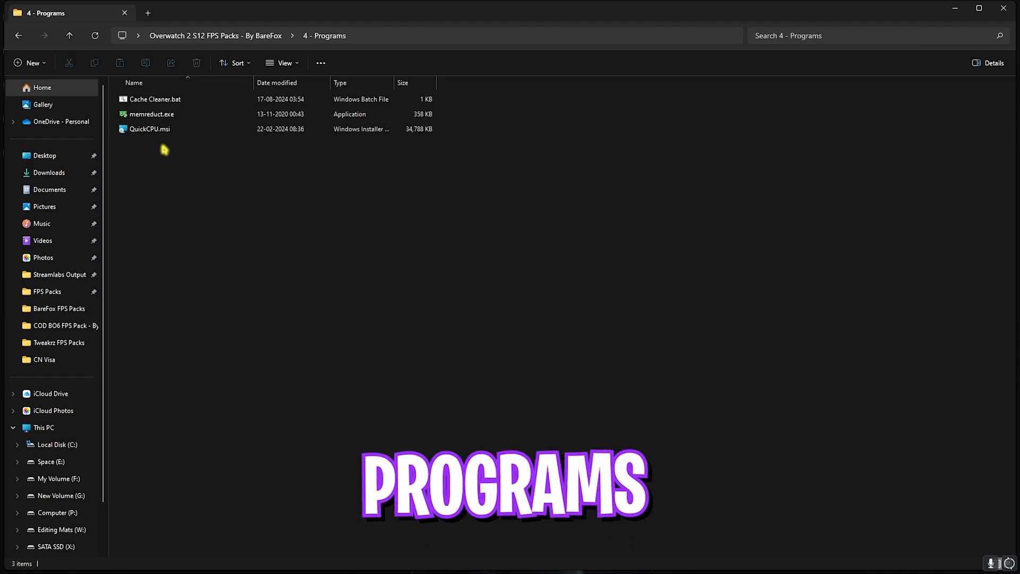
Step: Run Cache Cleaner.bat from 4 - Programs and close its finished command window
click(157, 99)
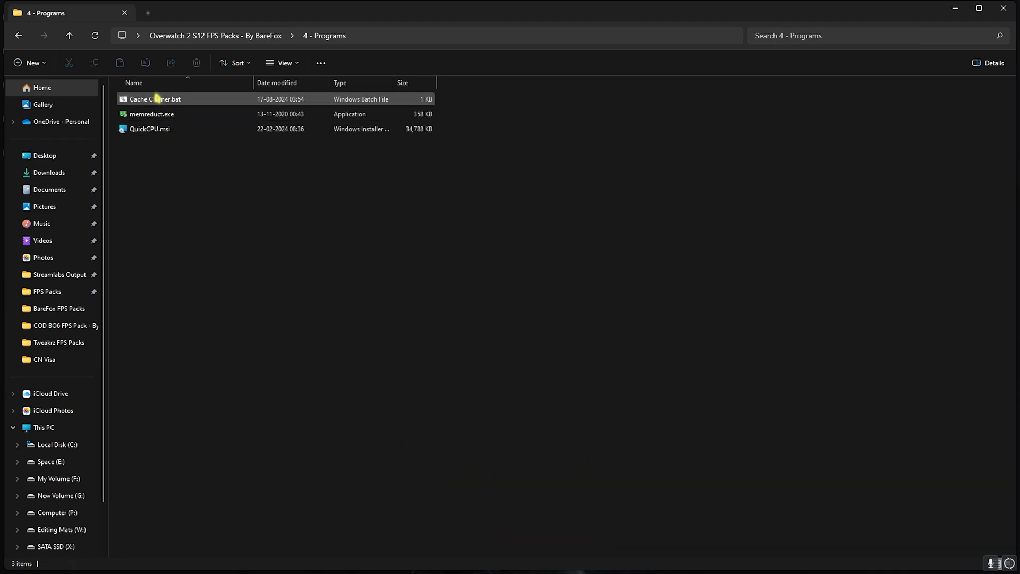
click(155, 98)
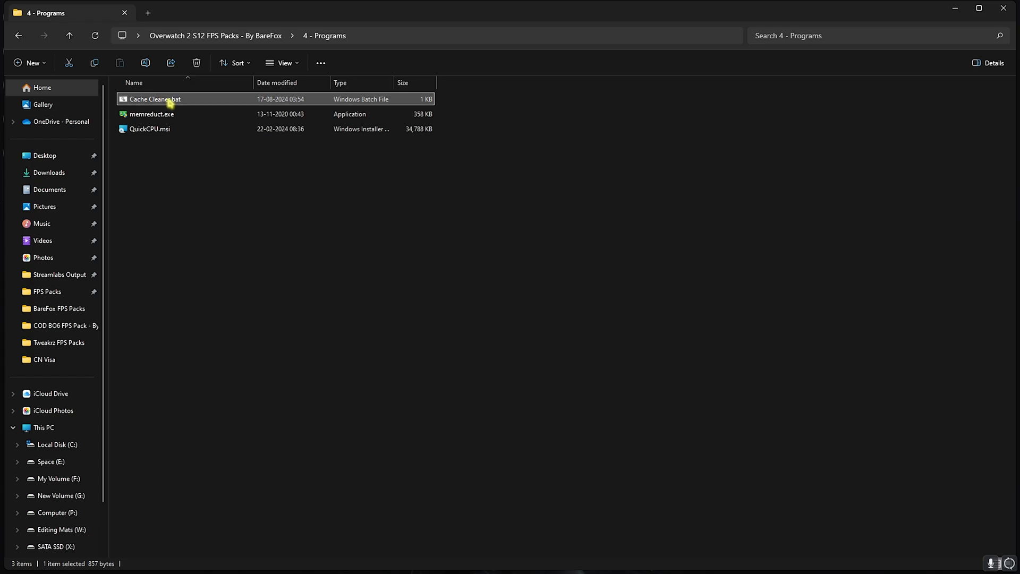
double_click(155, 99)
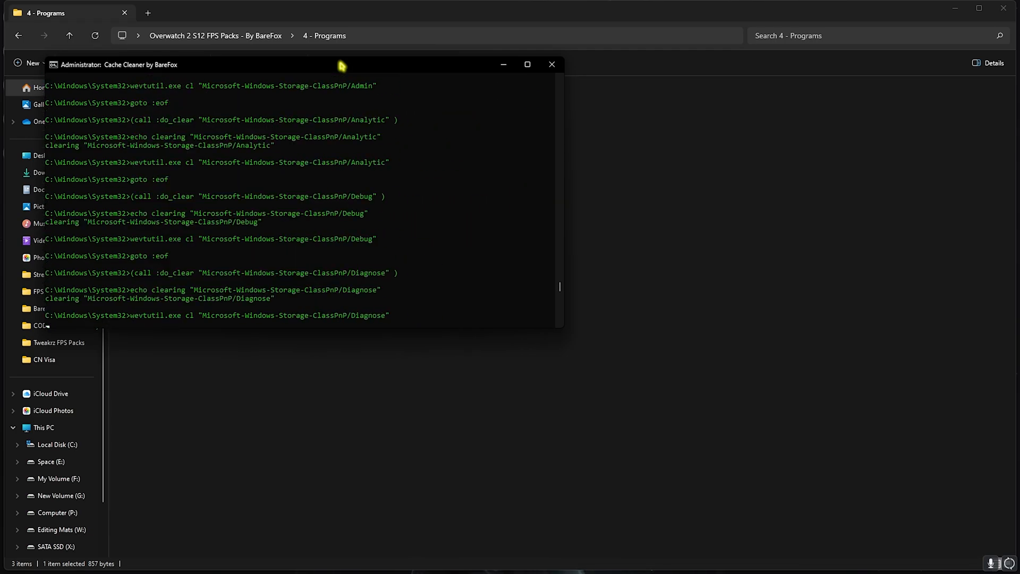
click(552, 65)
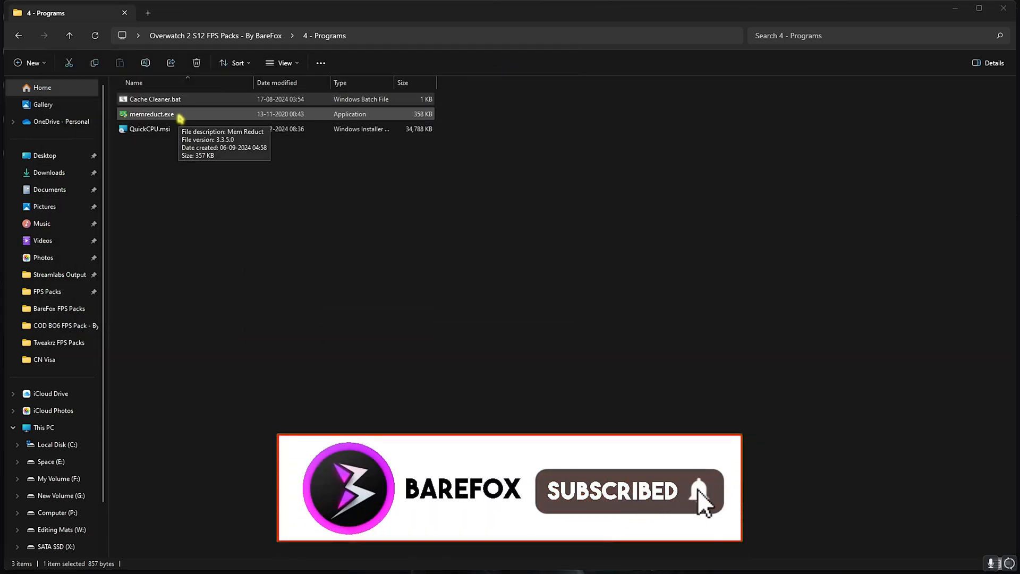
Step: Launch memreduct.exe and clean memory, dropping RAM use from about 33% to 29%
double_click(150, 114)
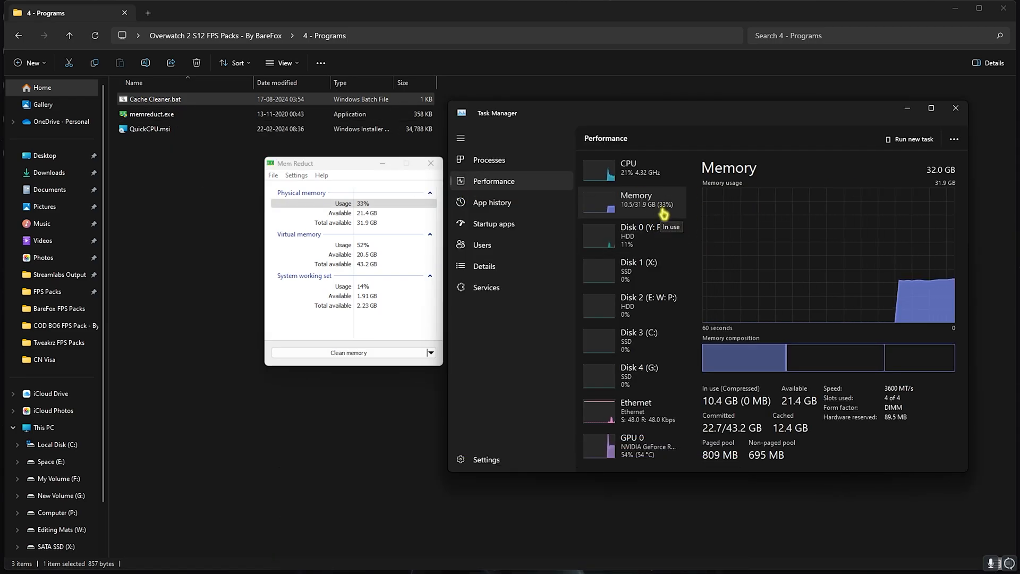
click(349, 352)
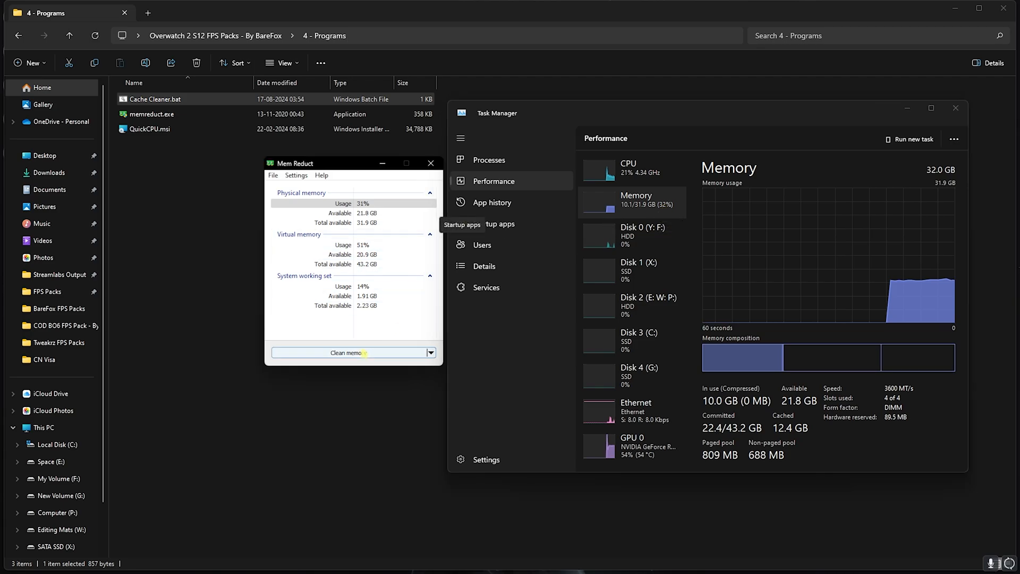
click(349, 353)
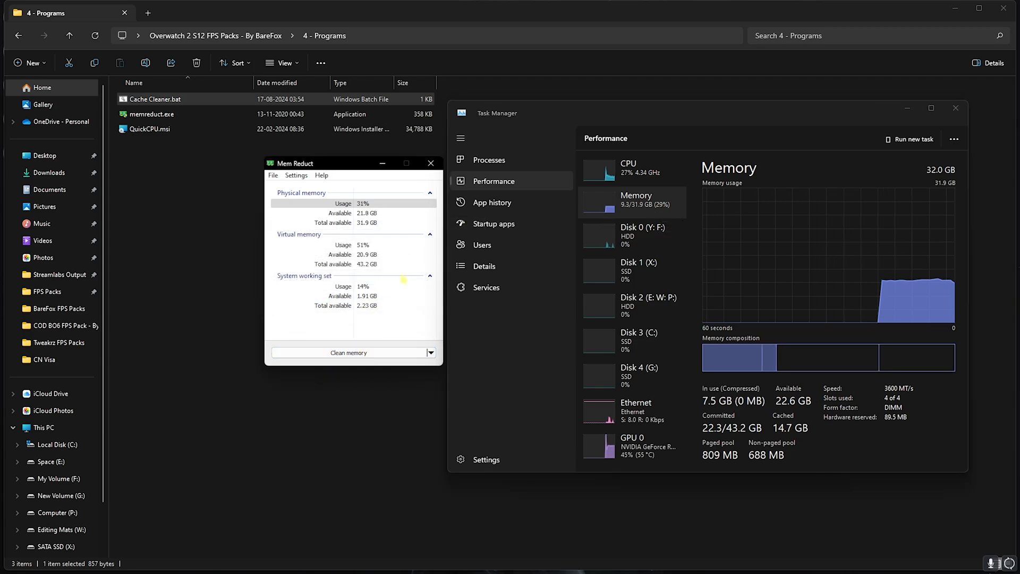
click(347, 351)
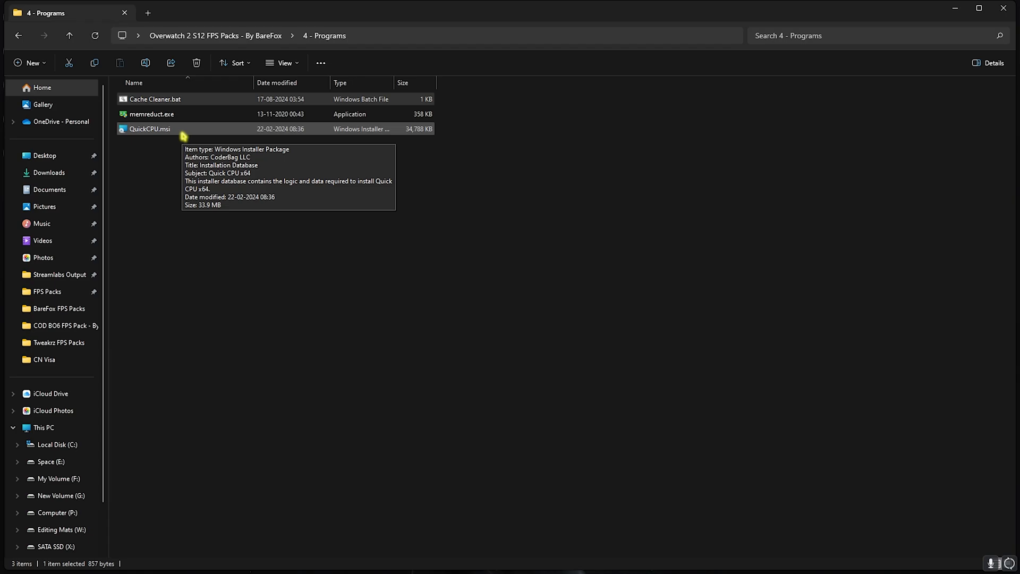
Step: Apply the Ultimate Performance system power plan in Quick CPU
click(388, 561)
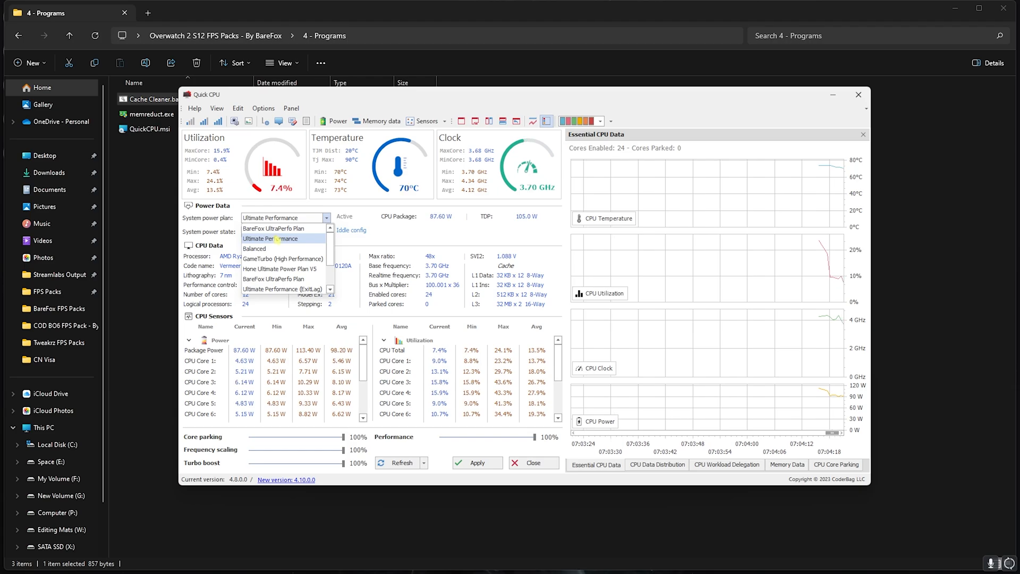
click(267, 238)
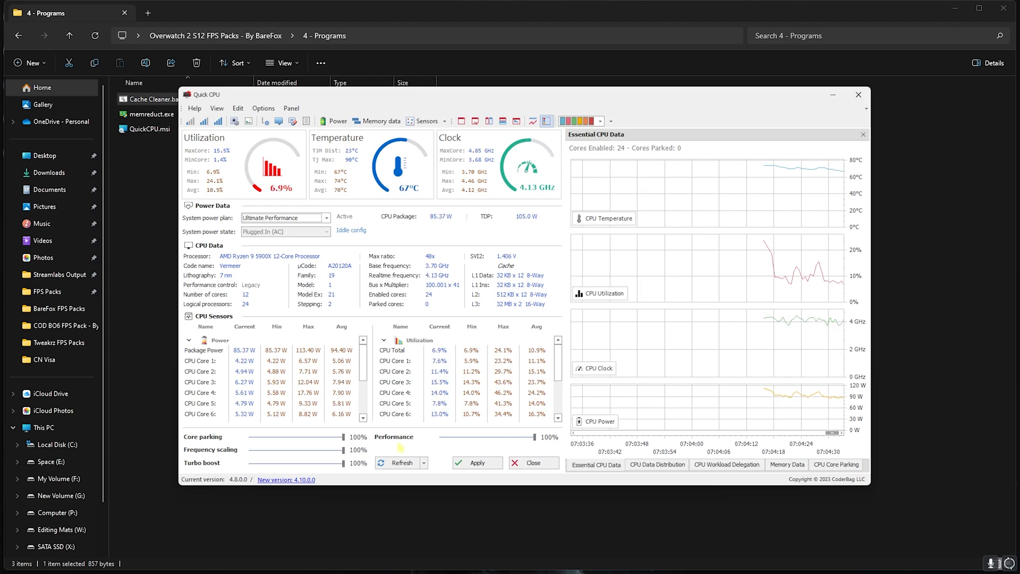
click(477, 462)
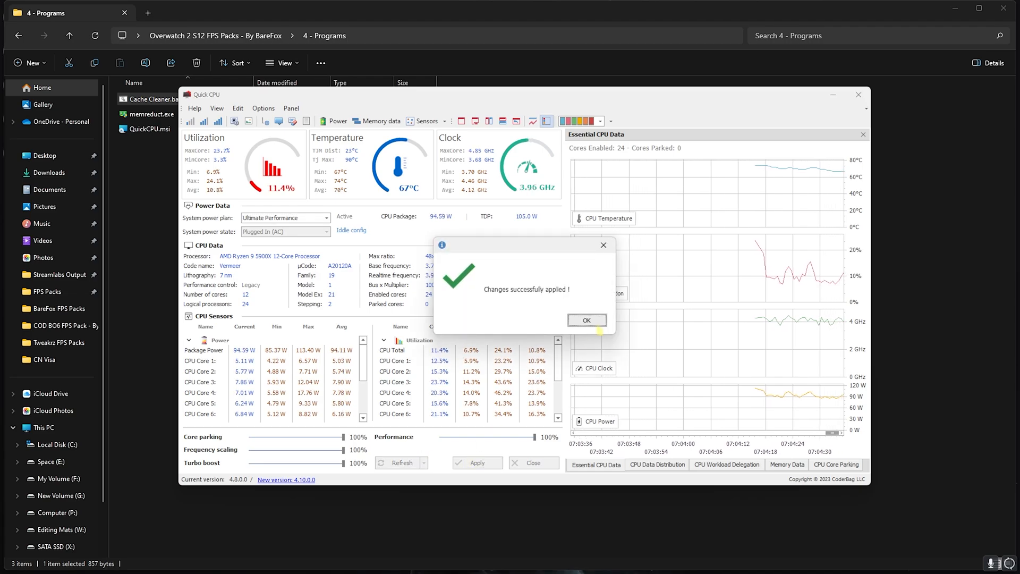
click(586, 320)
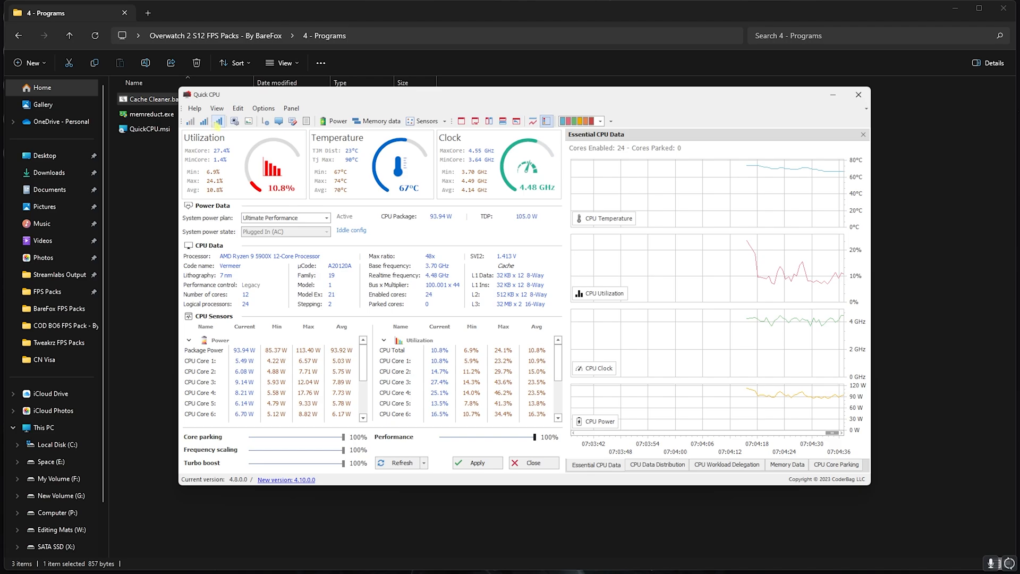
Step: Accept Quick CPU's Maximum performance preset changes and dismiss the confirmation
click(477, 462)
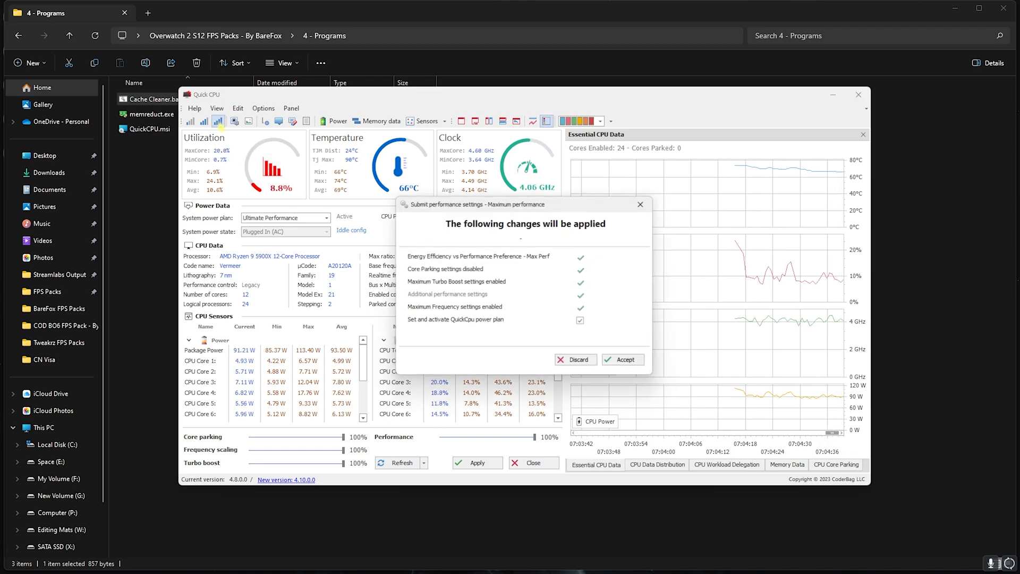
click(622, 359)
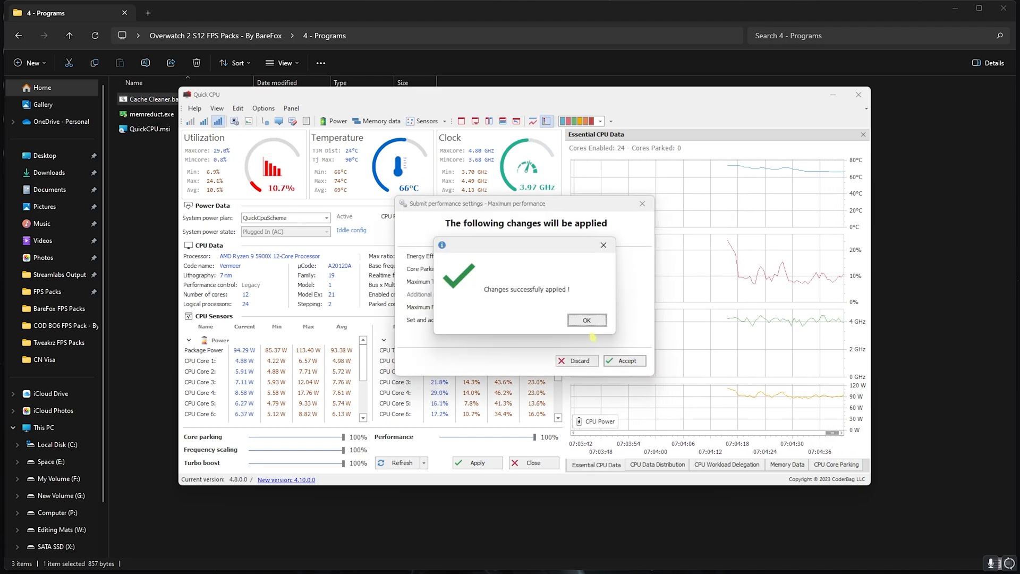
click(586, 320)
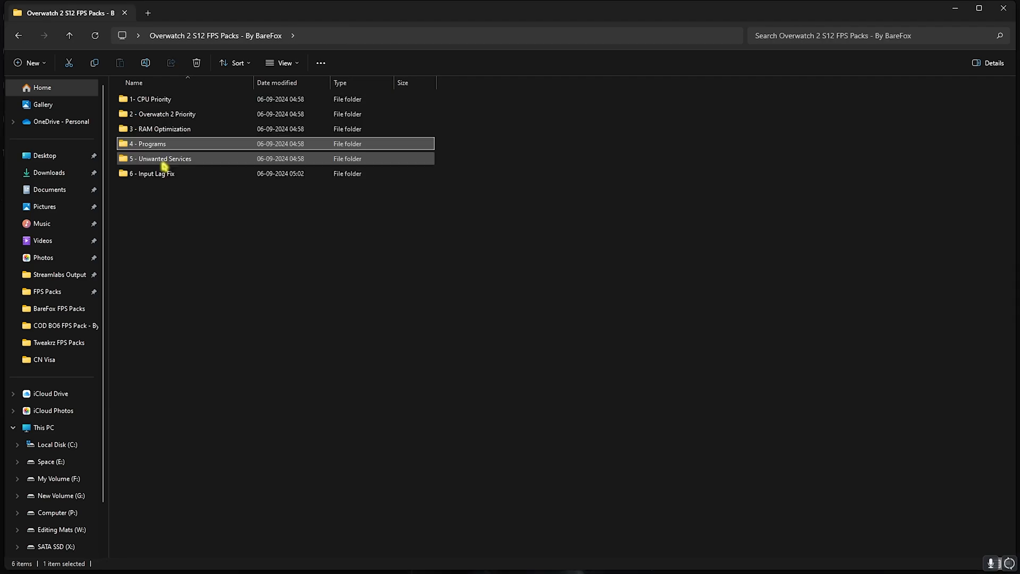
Step: Merge all 5 - Unwanted Services .reg files except Disable Bluetooth Services.reg
double_click(160, 158)
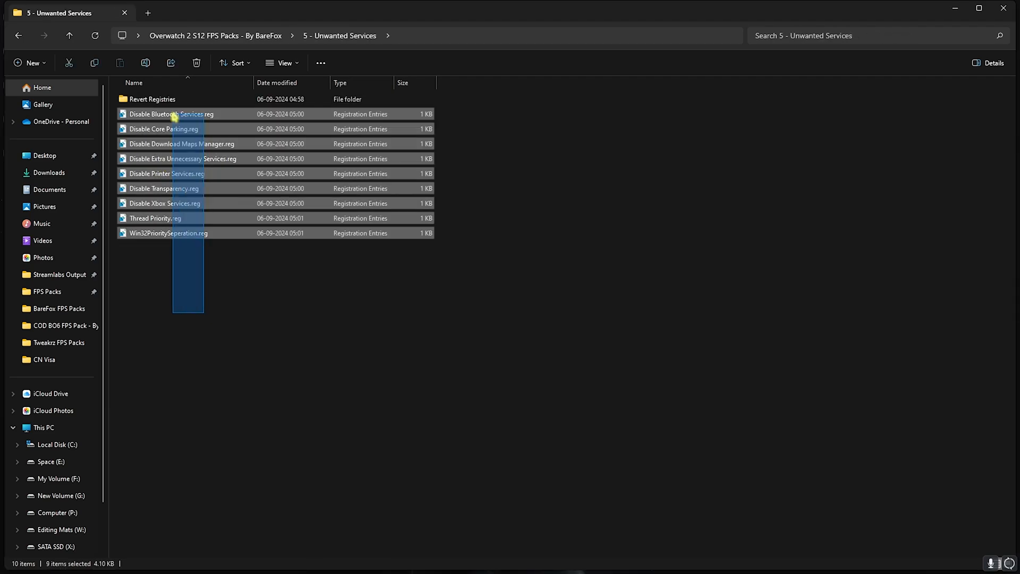
click(168, 280)
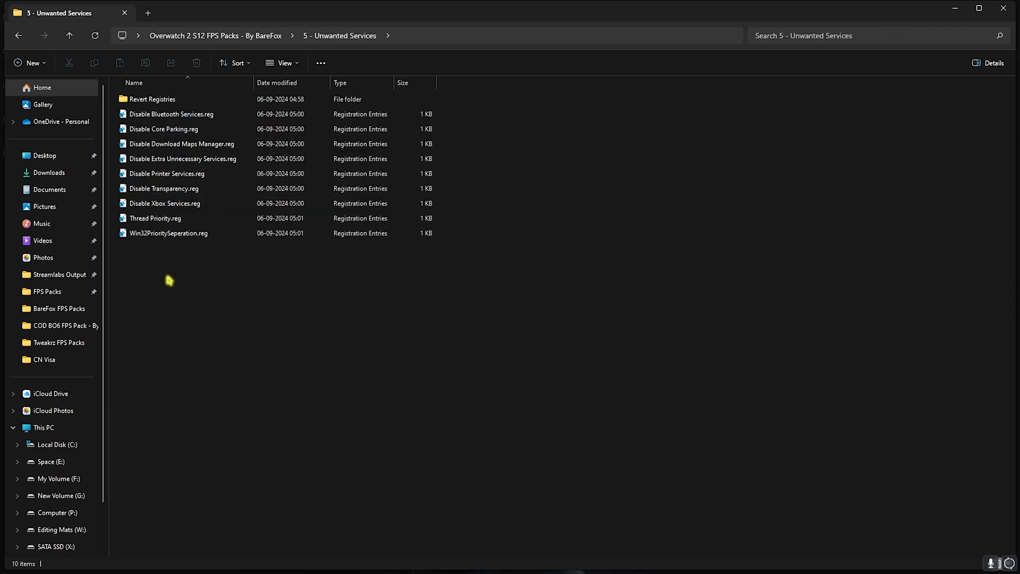
click(172, 114)
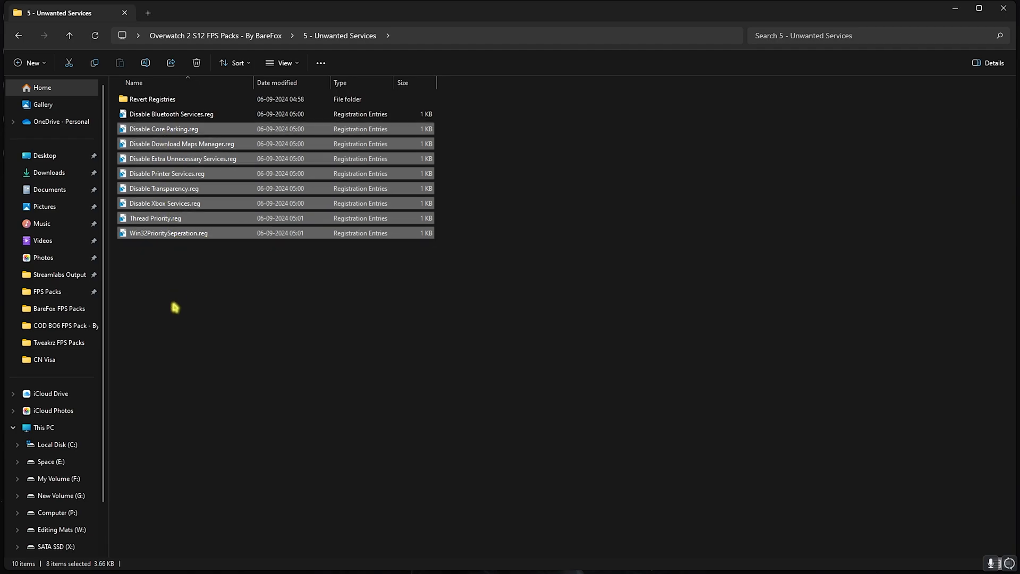
double_click(153, 99)
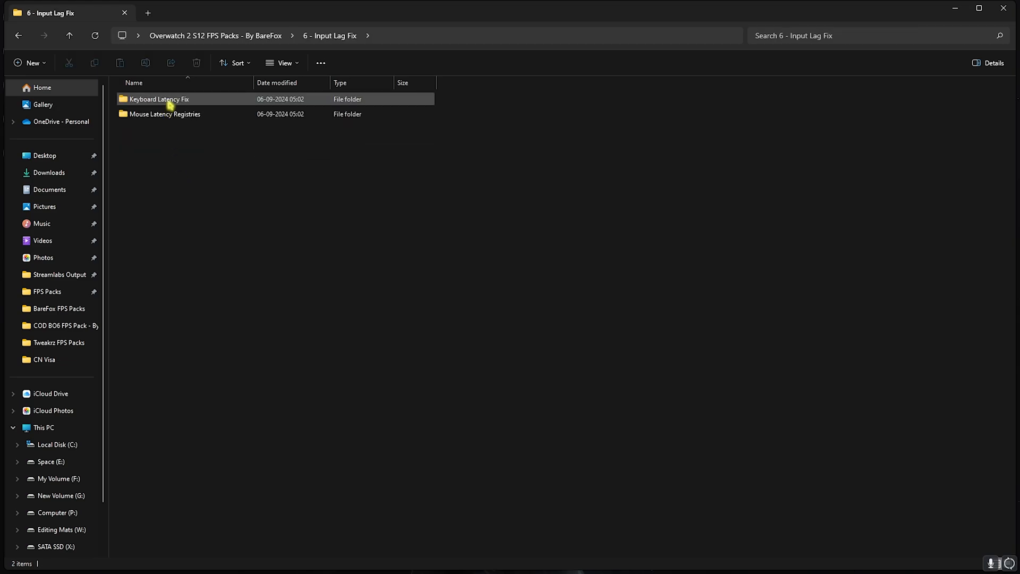
Step: Visit Keyboard Latency Fix and Mouse Latency Registries, run Fix Mouse Delay.reg, return to the pack root
double_click(158, 99)
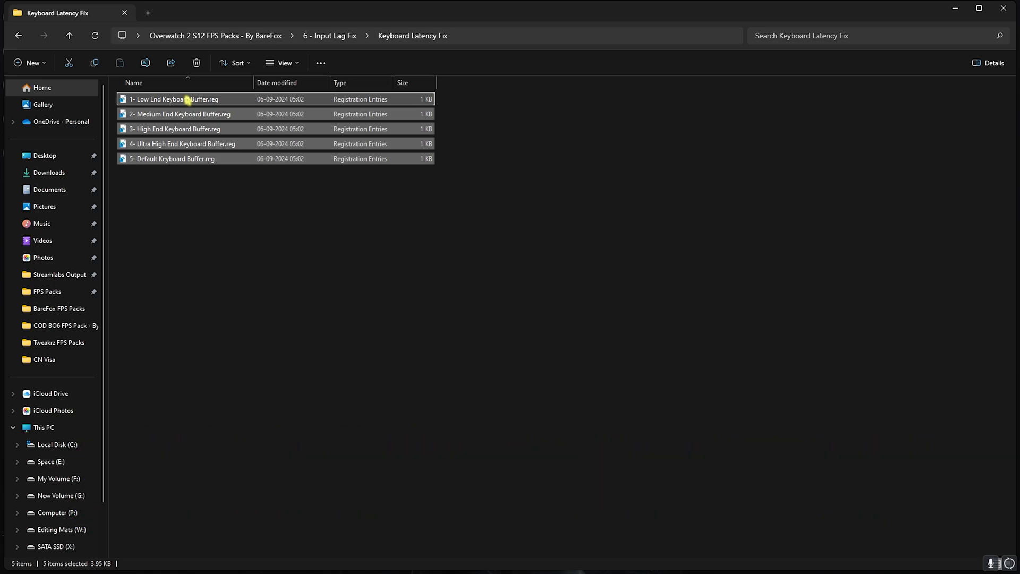
click(19, 35)
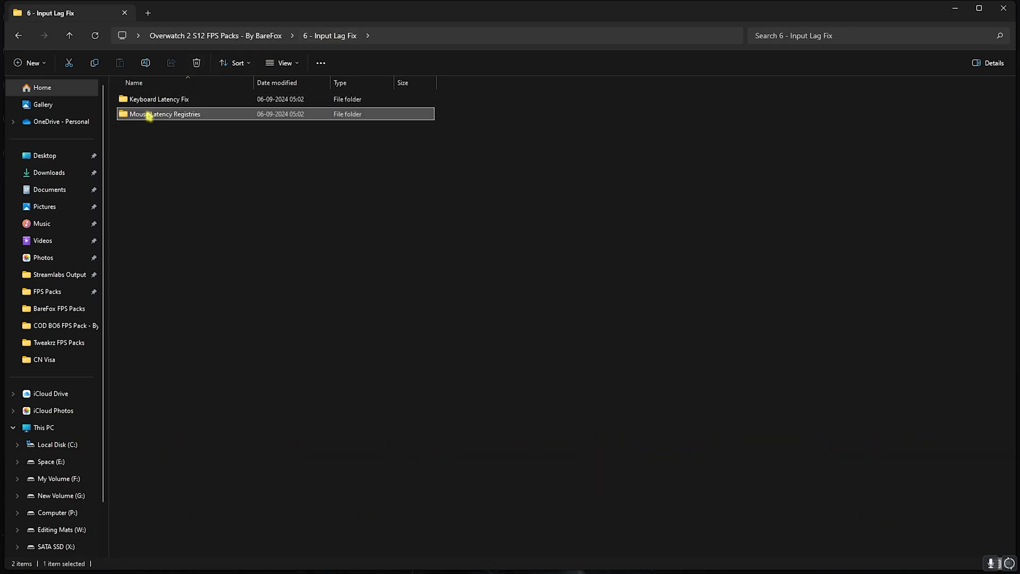
double_click(164, 113)
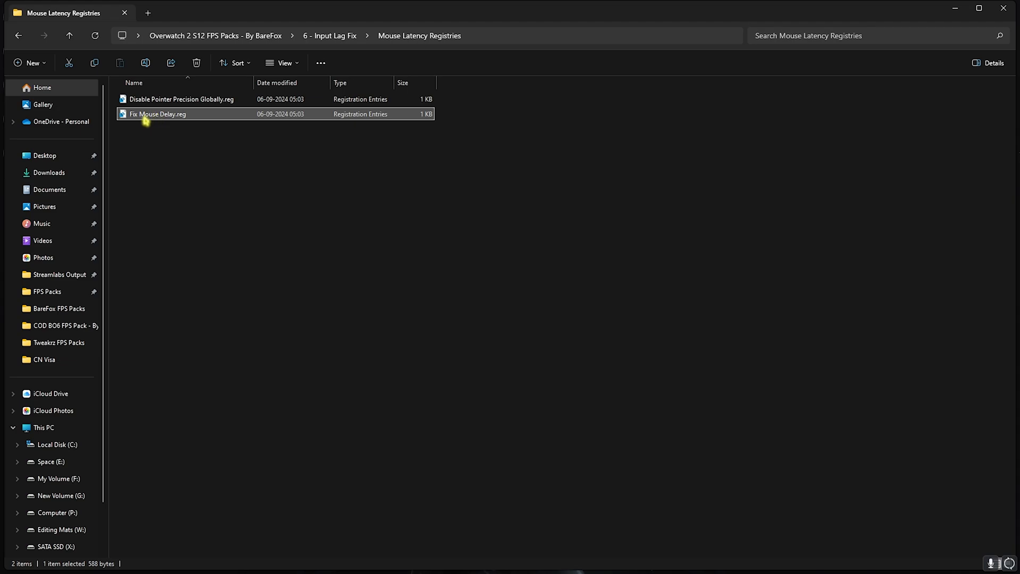
mouse_move(158, 115)
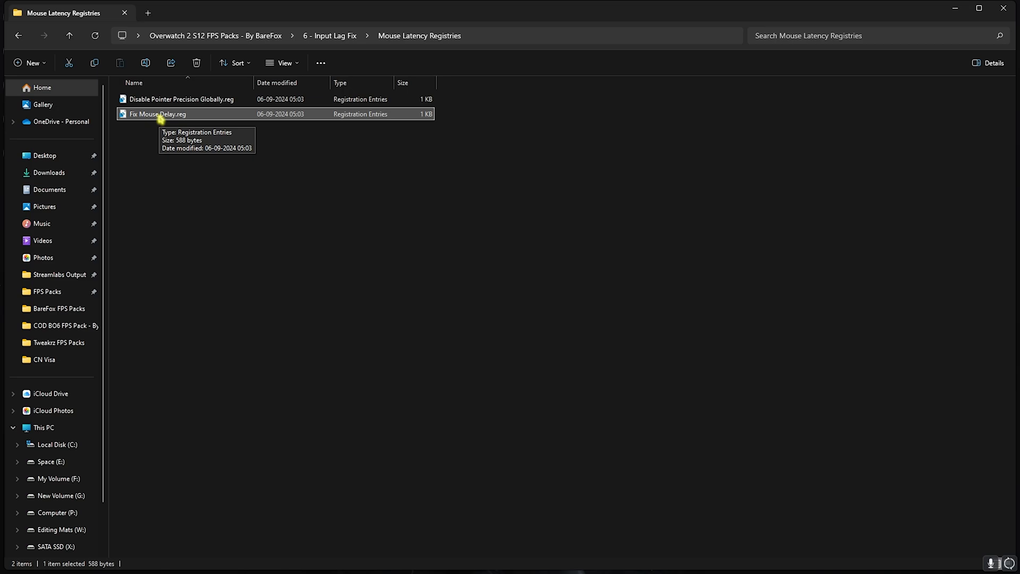
click(182, 99)
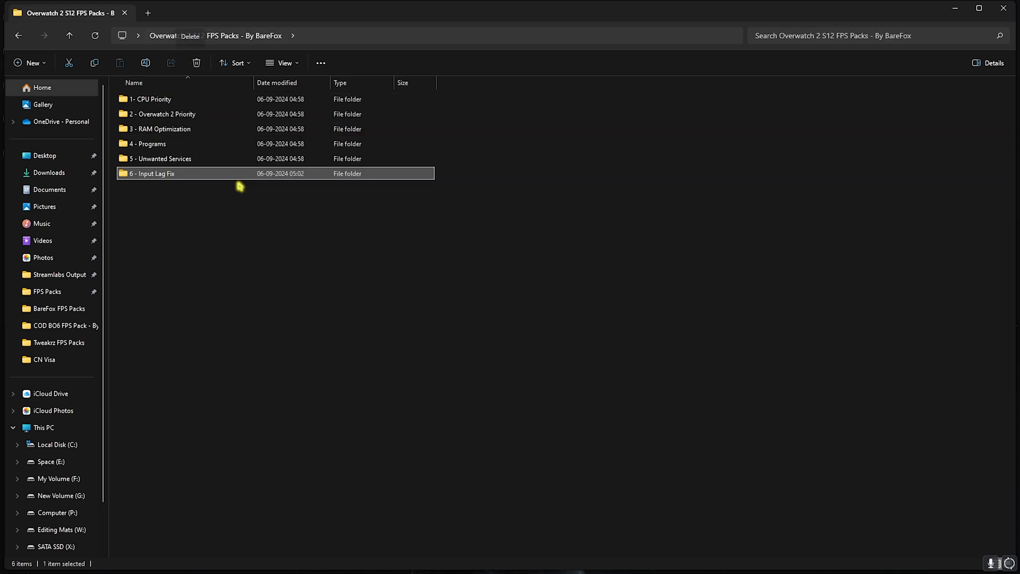
Step: Set the SysMain service's startup type to Disabled and apply the change
click(388, 561)
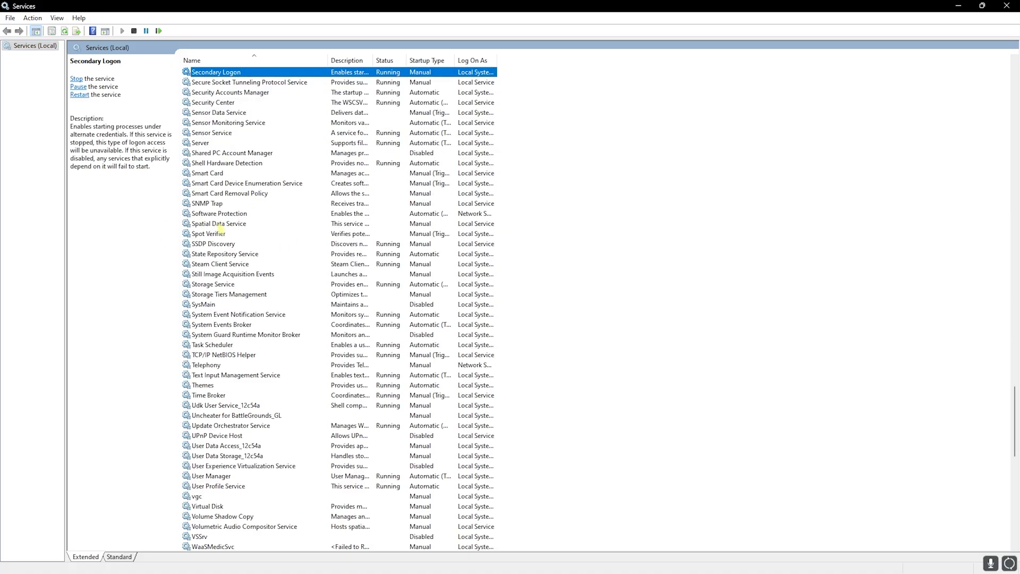
click(202, 304)
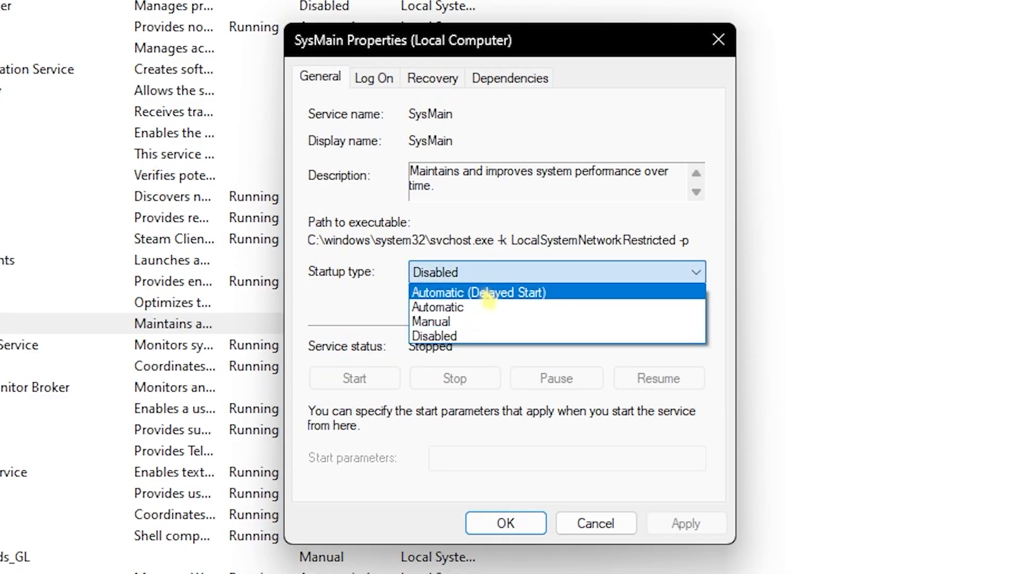
click(435, 335)
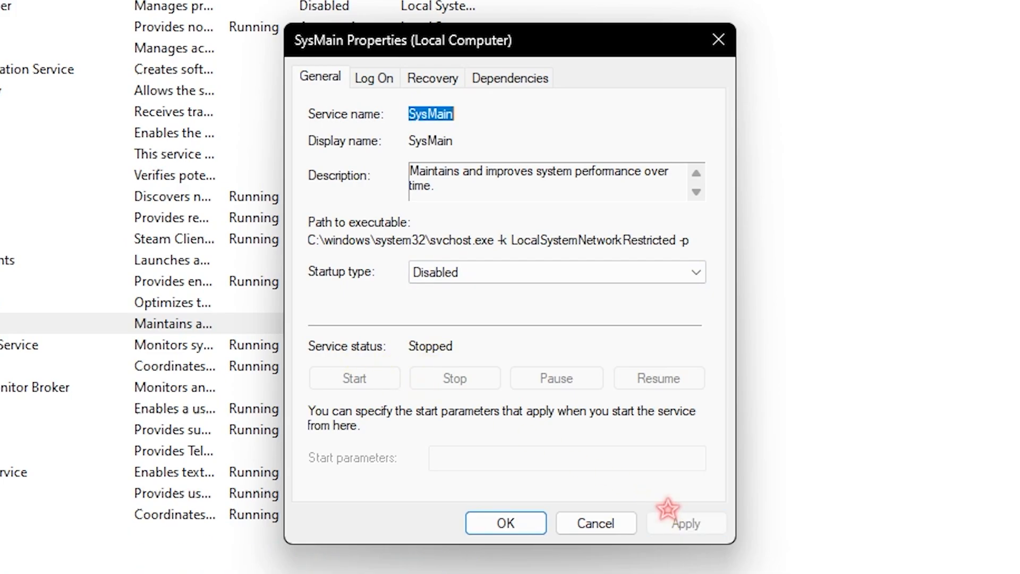
click(504, 523)
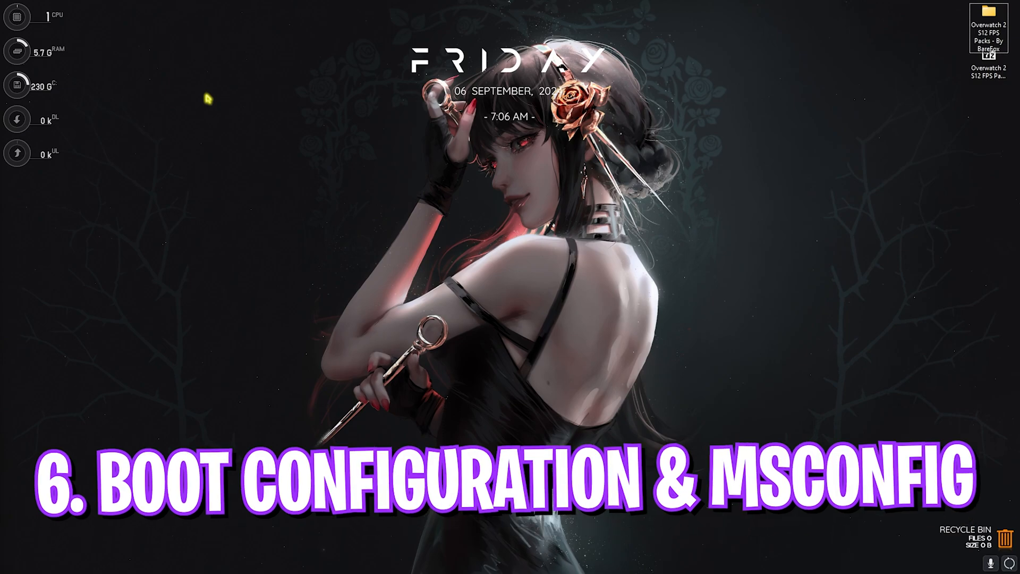
Step: Launch System Configuration via 'mscon' search and review its boot and services lists
text(mscon)
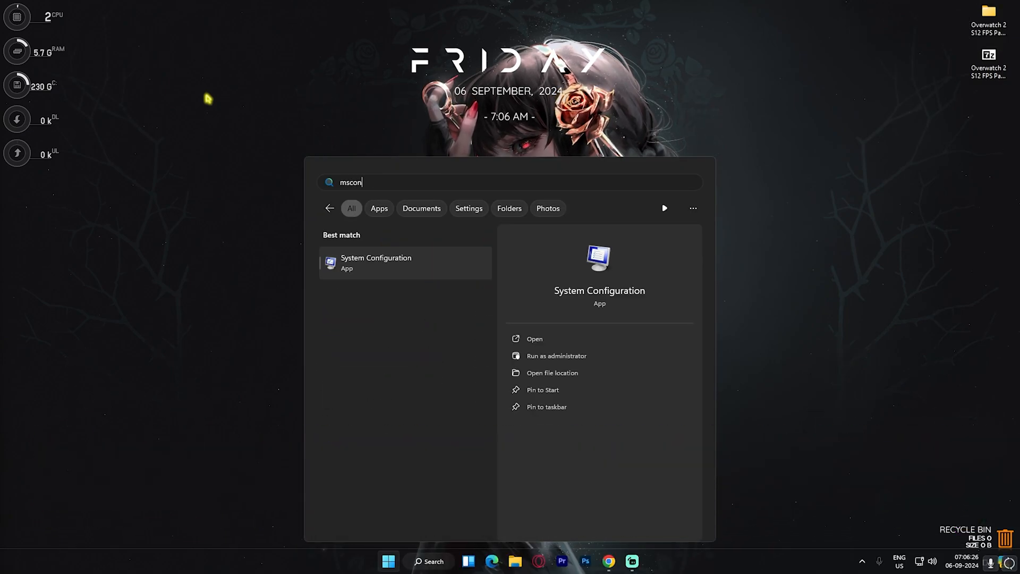
click(535, 338)
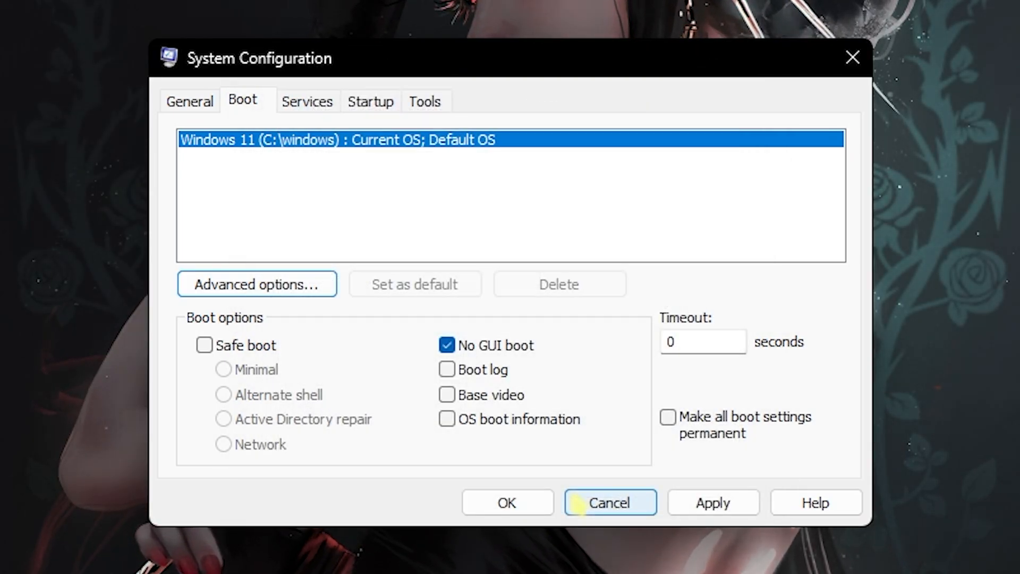
click(306, 103)
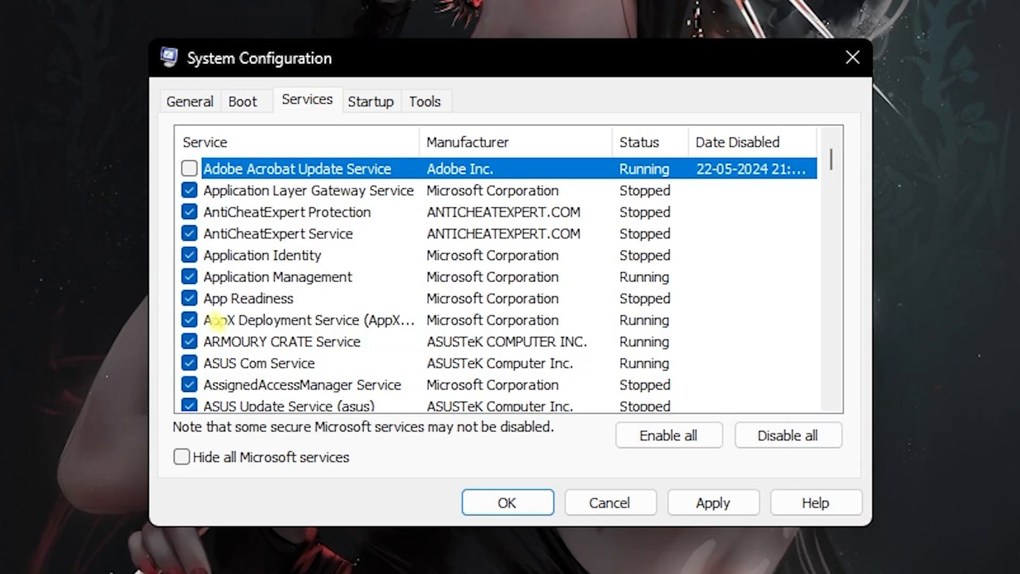
Step: Hide all Microsoft services and scroll through the remaining non-Microsoft services
click(182, 457)
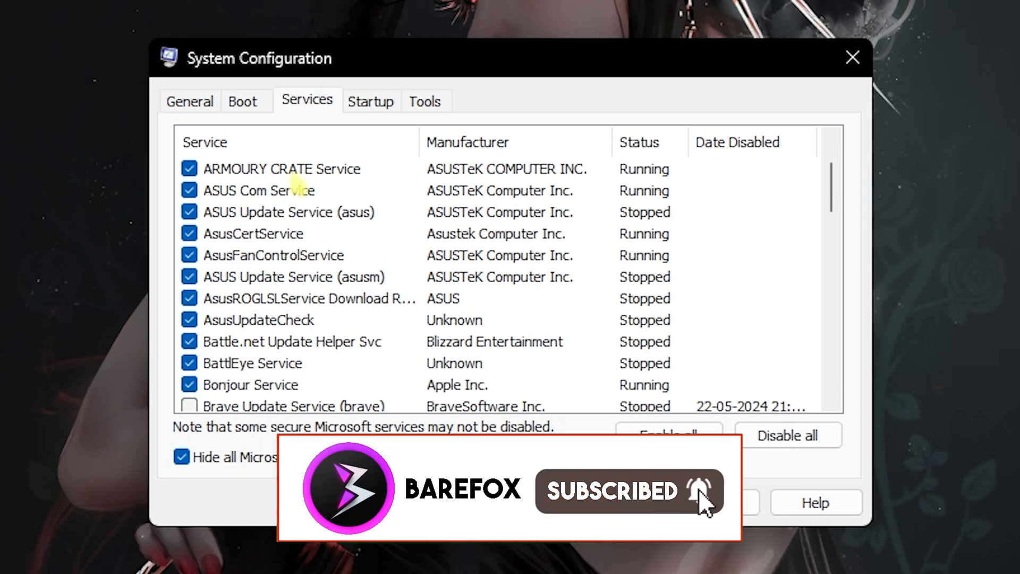
scroll(down, 3)
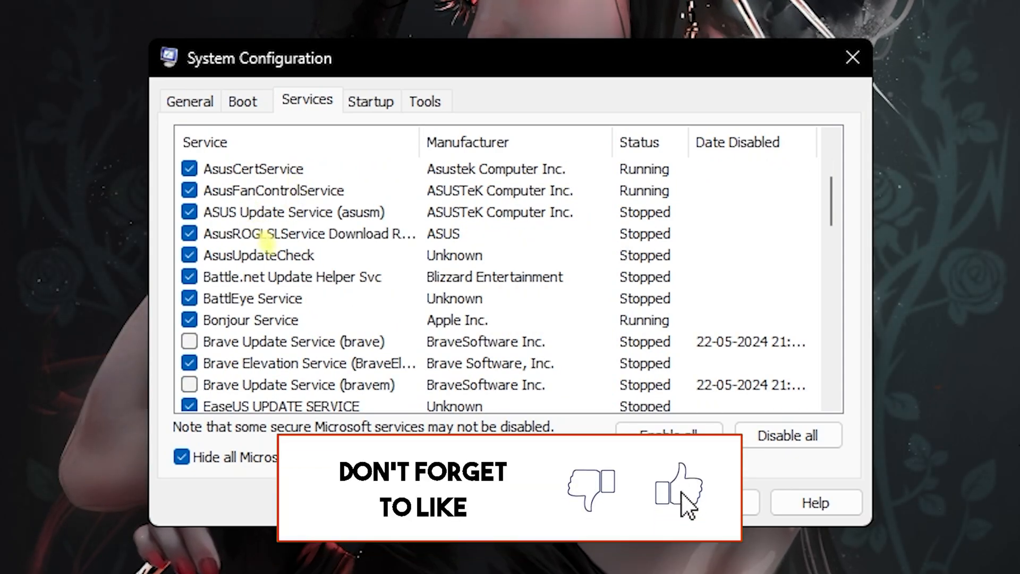
scroll(down, 3)
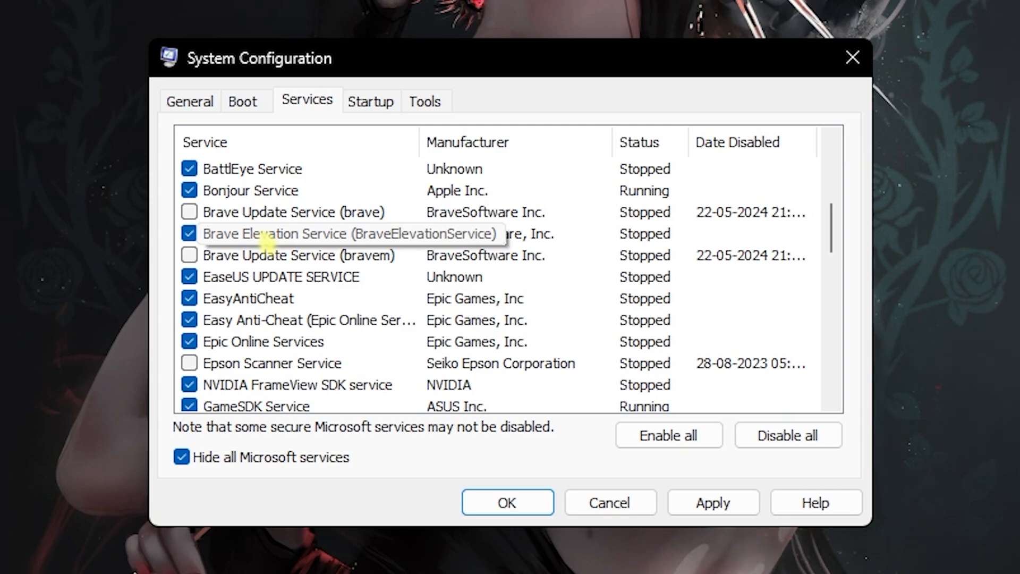
scroll(down, 3)
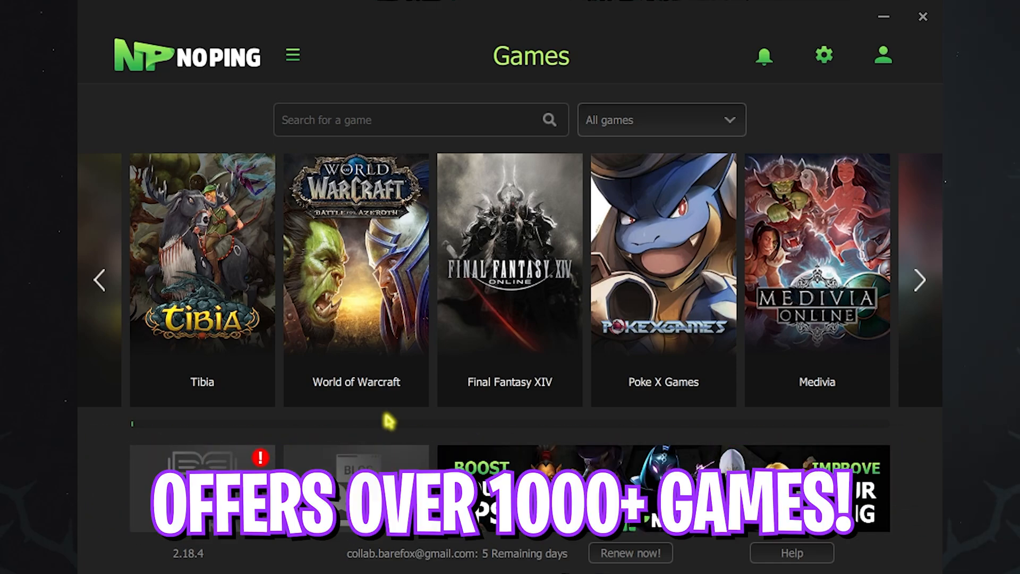
Step: Find Overwatch in NoPing and optimize it on the Amsterdam 03 server
text(t)
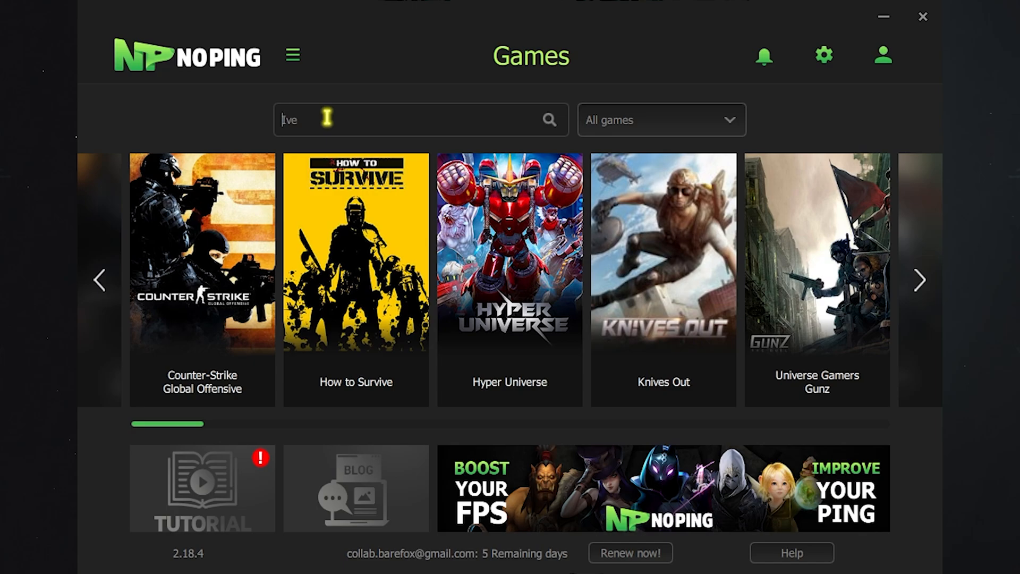
text(over)
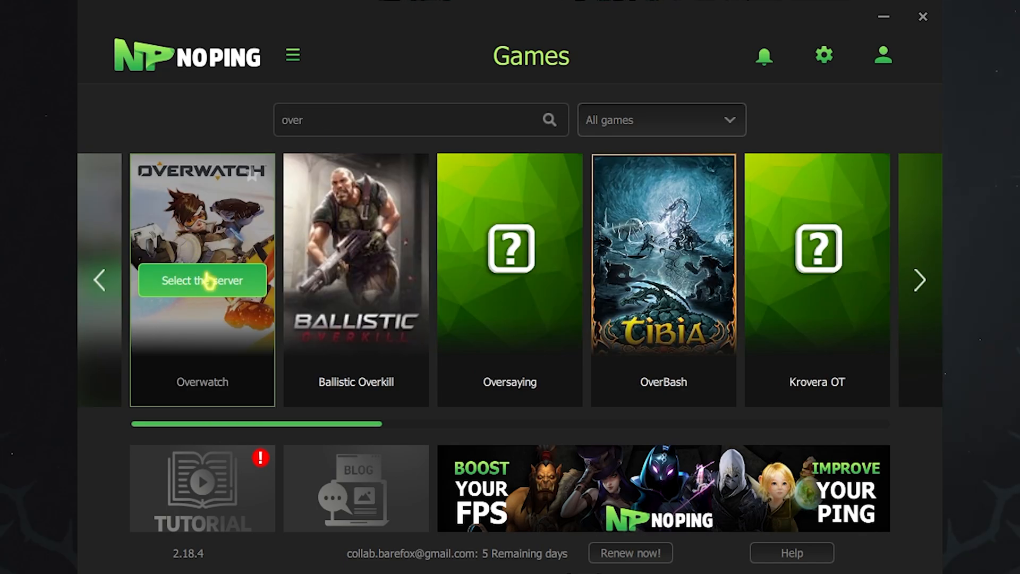
click(202, 280)
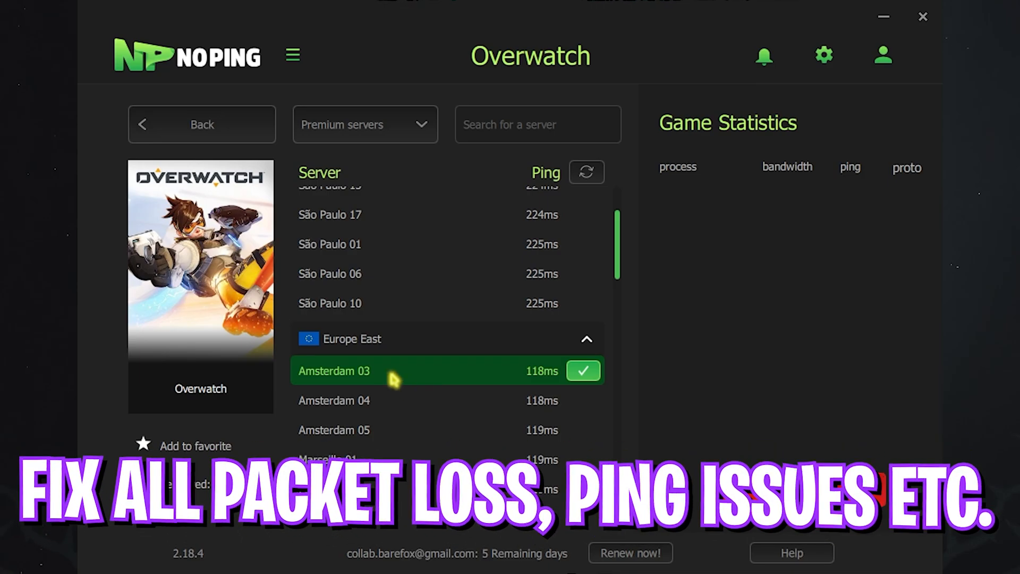
click(202, 125)
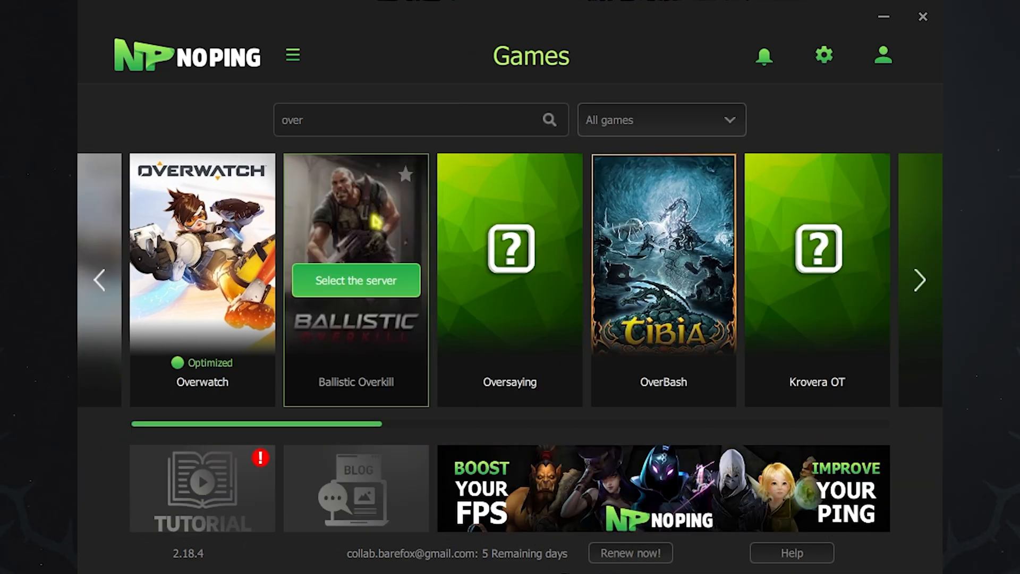
Step: In NoPing settings' Boost Fps page, enable the Windows optimizations like game priority, SuperFetch and NTFS
click(822, 55)
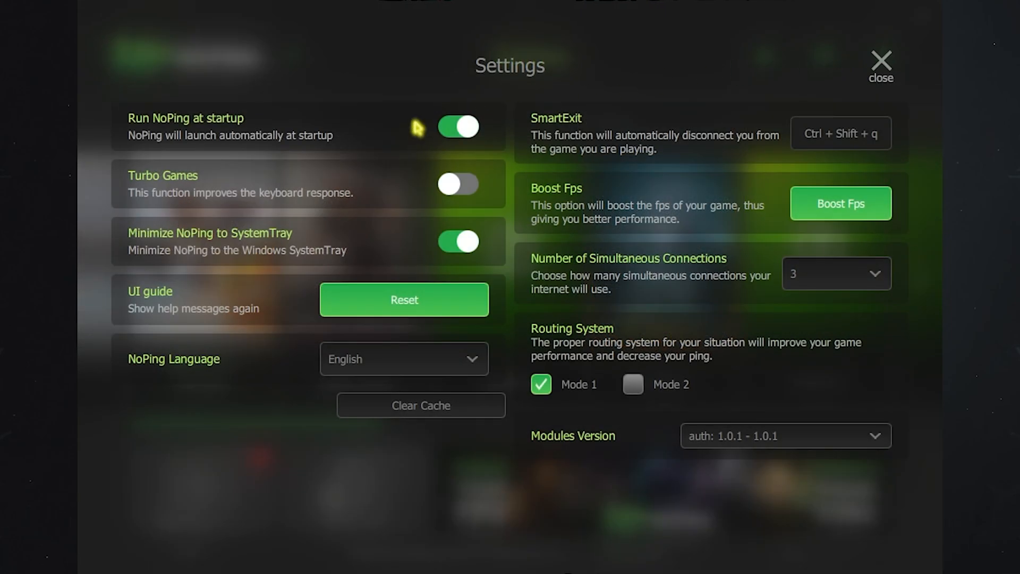
click(457, 184)
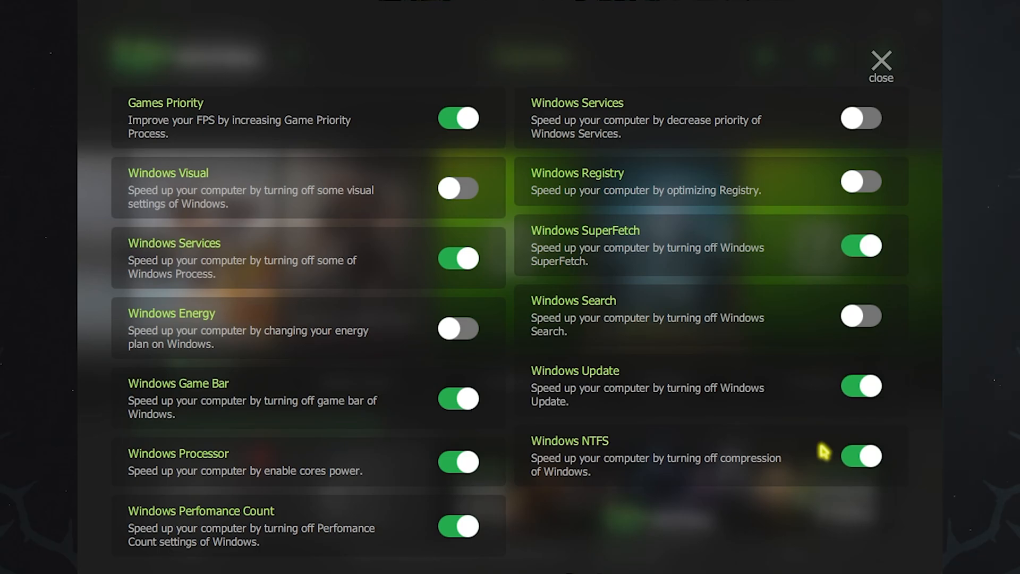
click(880, 65)
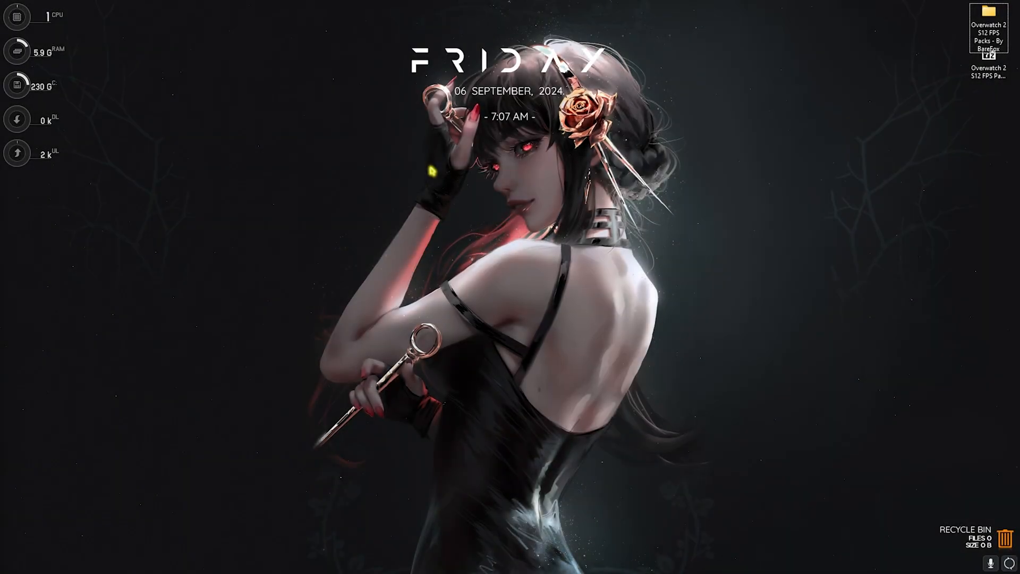
Step: Set drive C's paging file to a custom 1361–16384 MB, computing 32768 ÷ 2 in Calculator
click(388, 561)
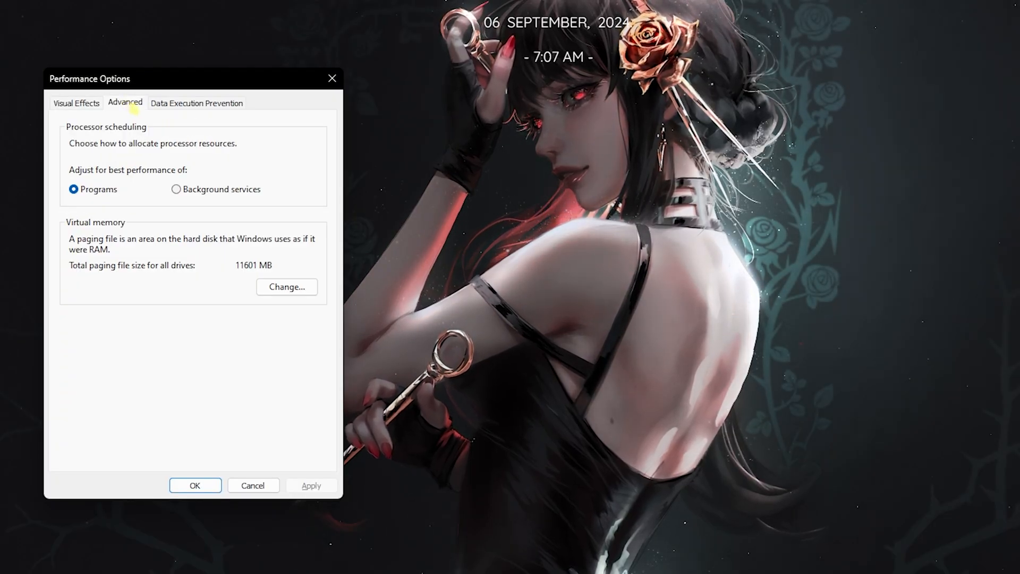
click(286, 285)
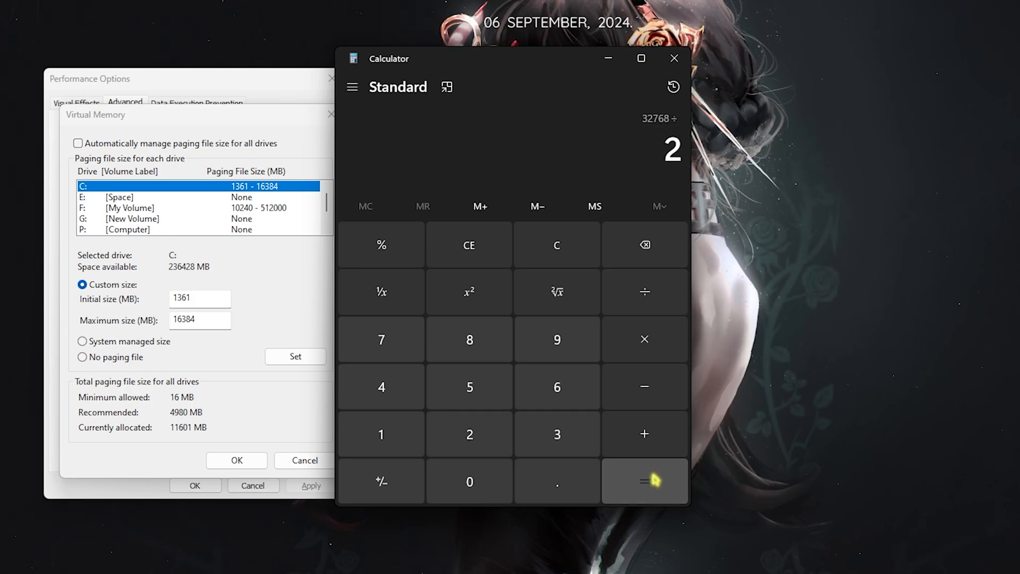
click(644, 480)
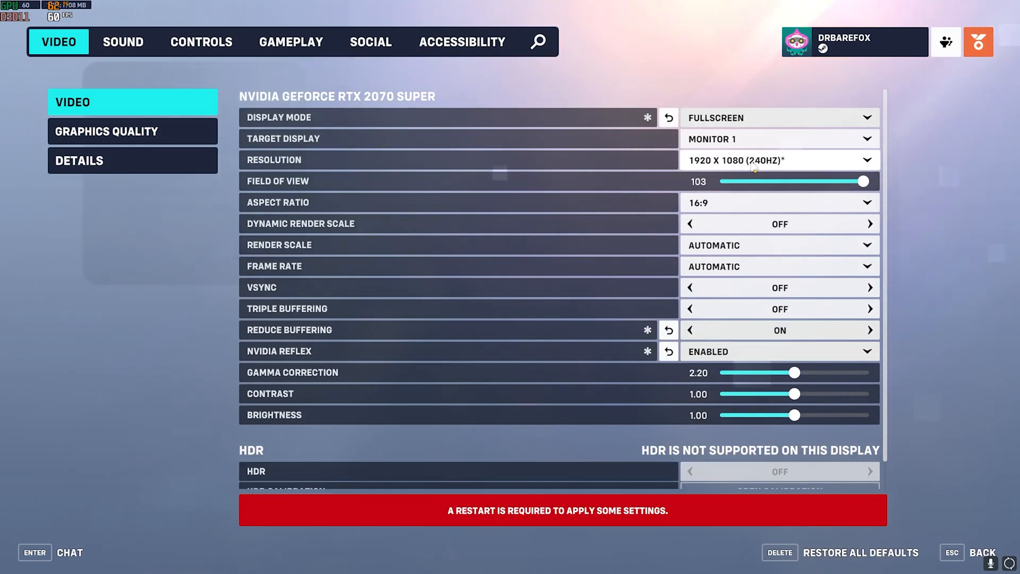
Step: Turn on dynamic render scale with a custom 80 minimum and 95 in-game resolution
click(779, 160)
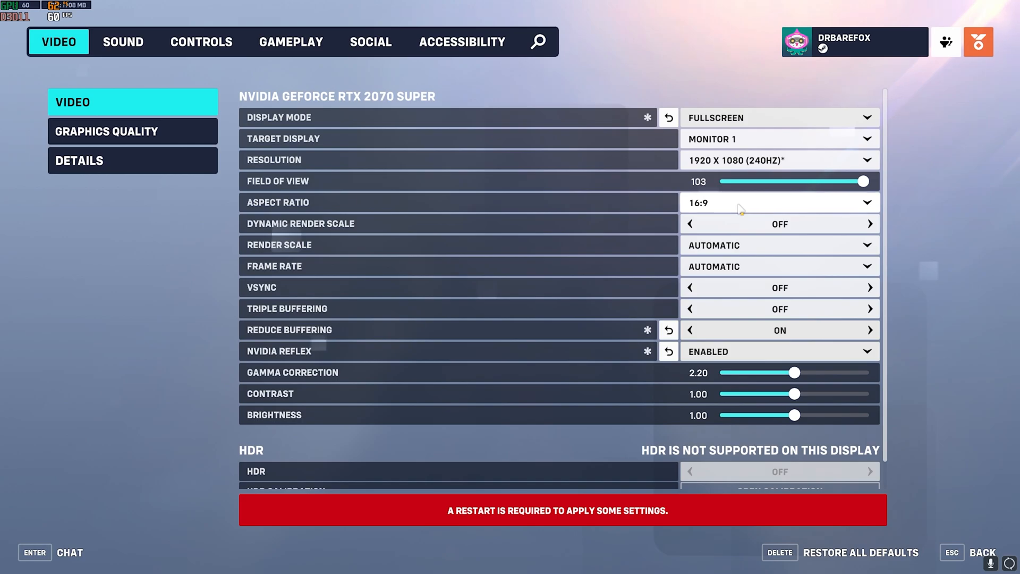
click(868, 223)
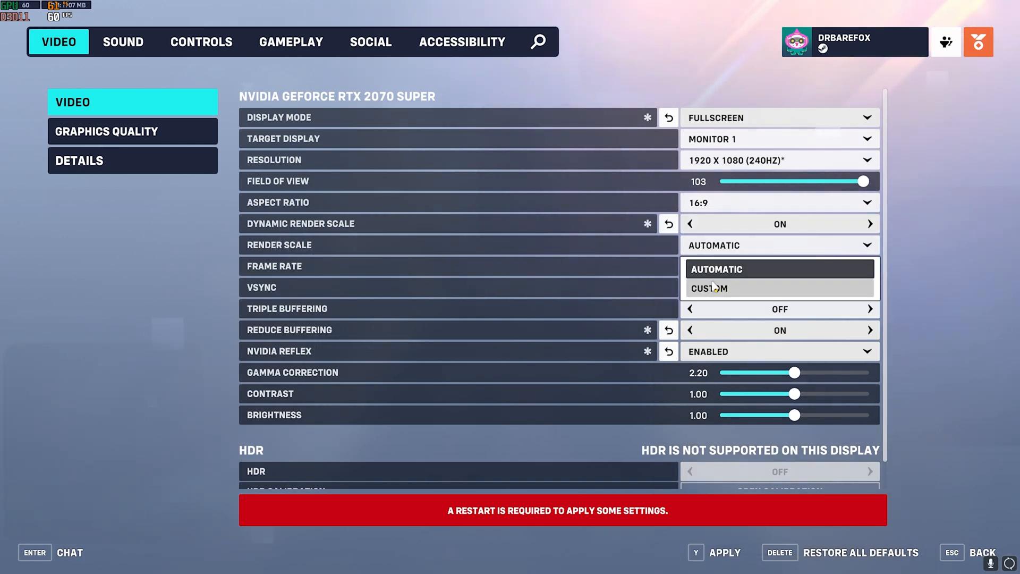
click(708, 288)
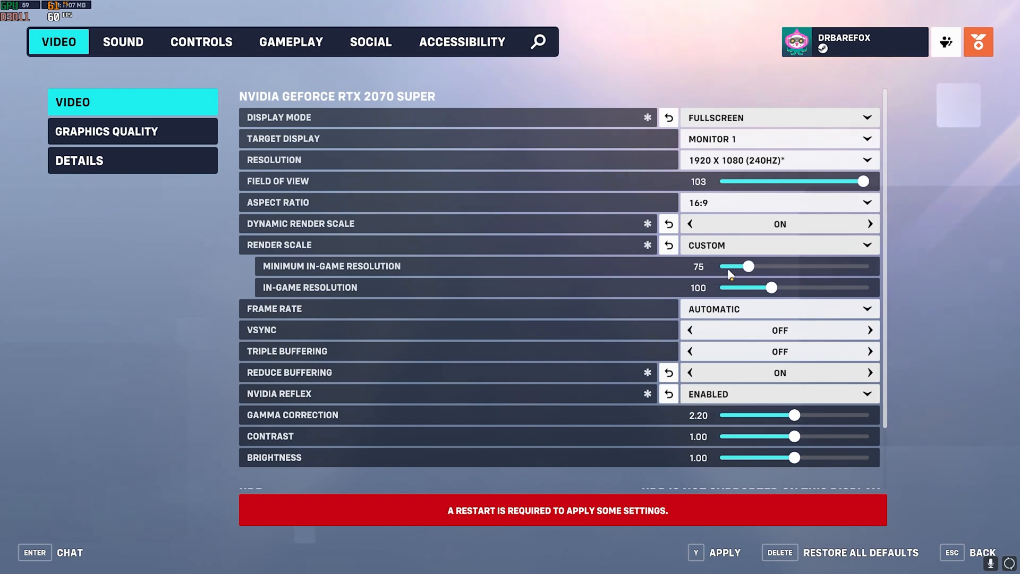
drag(749, 266, 754, 267)
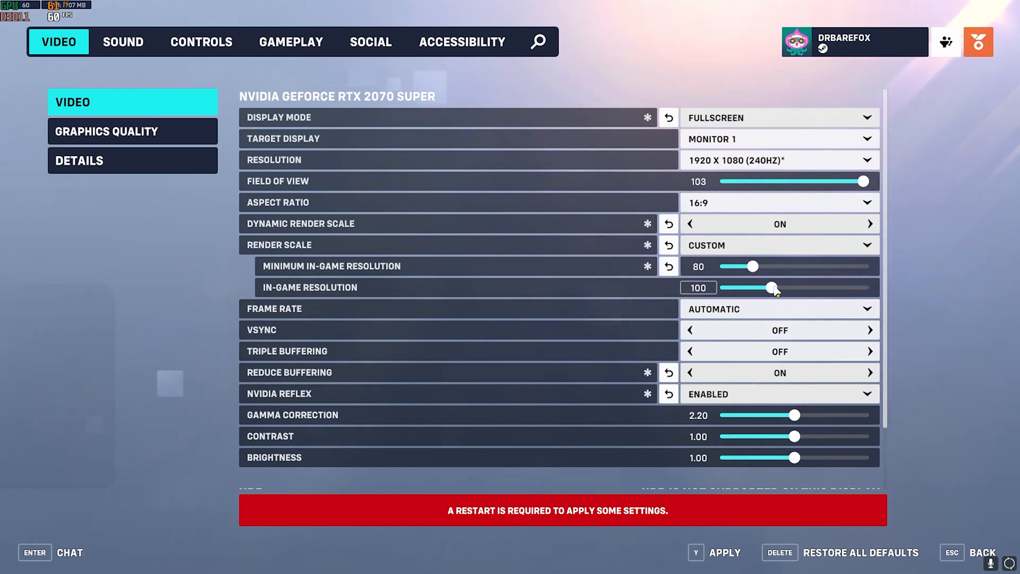
drag(773, 288, 767, 288)
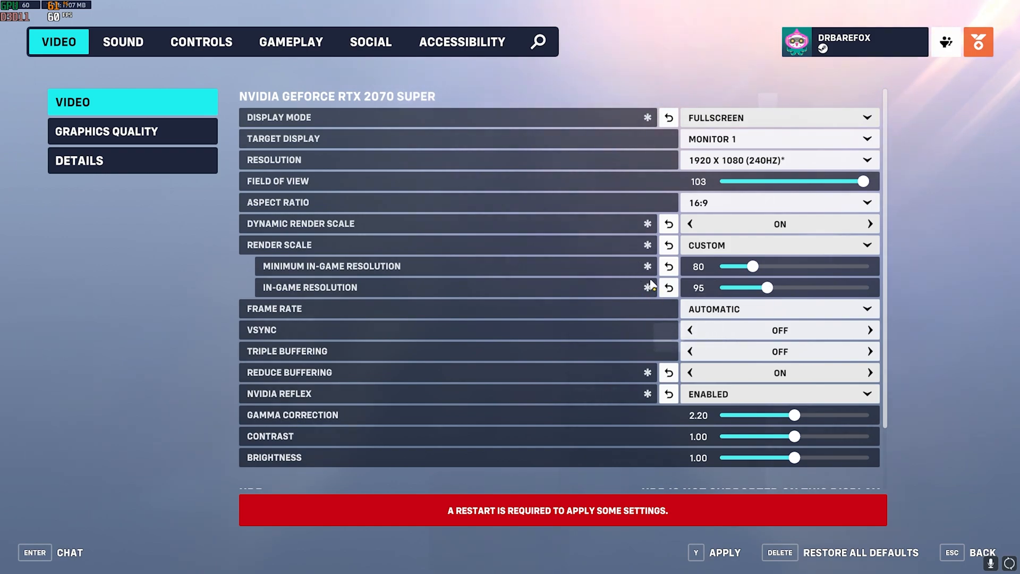
Step: Set a custom frame rate cap of 600 desired and 600 maximum
click(779, 309)
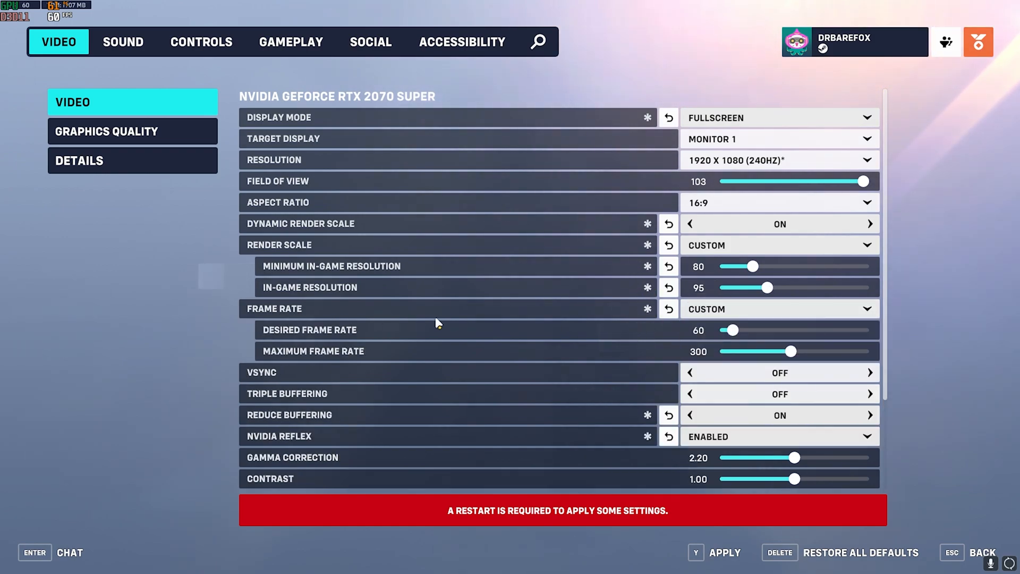
drag(732, 329, 770, 329)
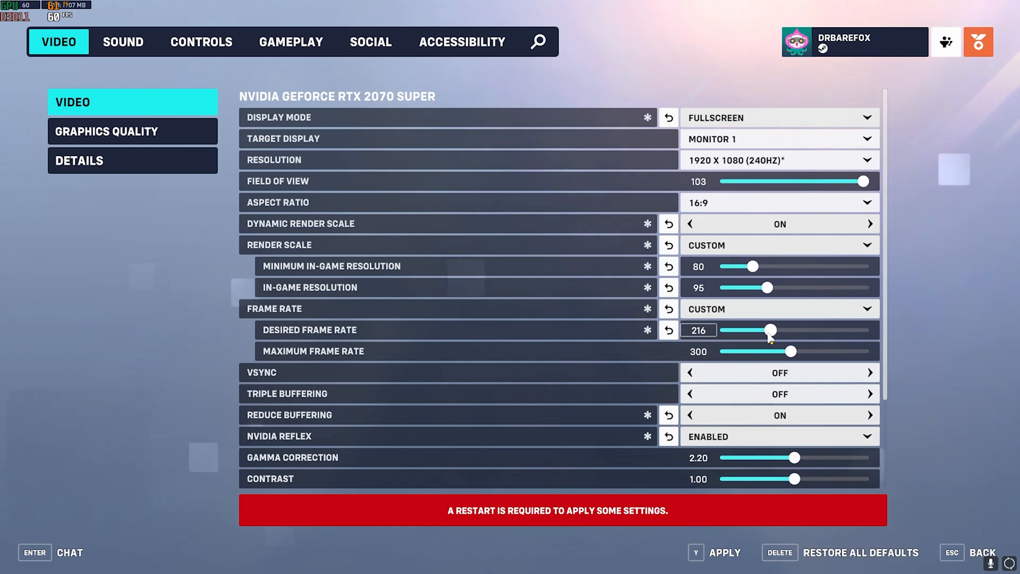
drag(769, 330, 863, 329)
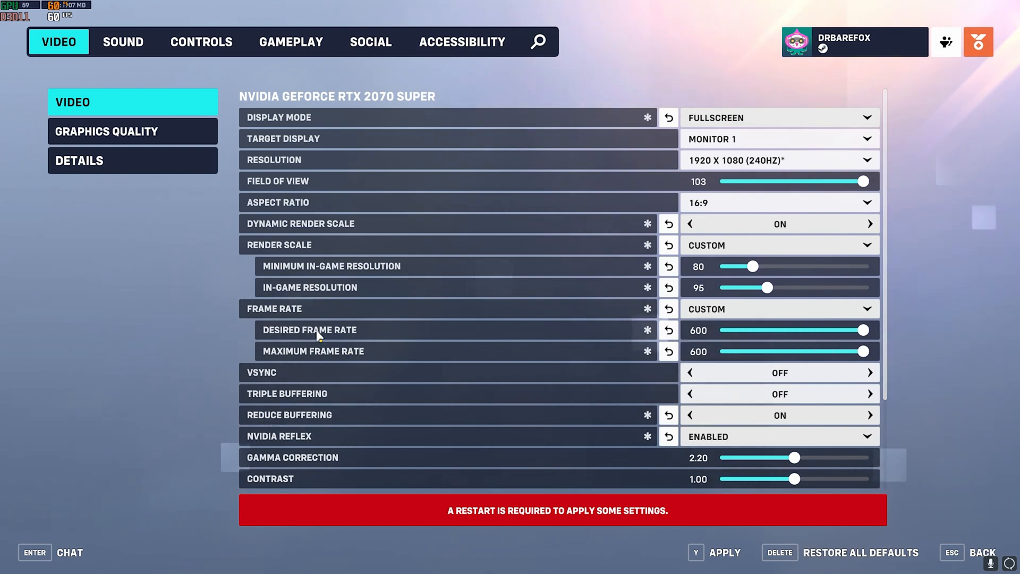
mouse_move(309, 399)
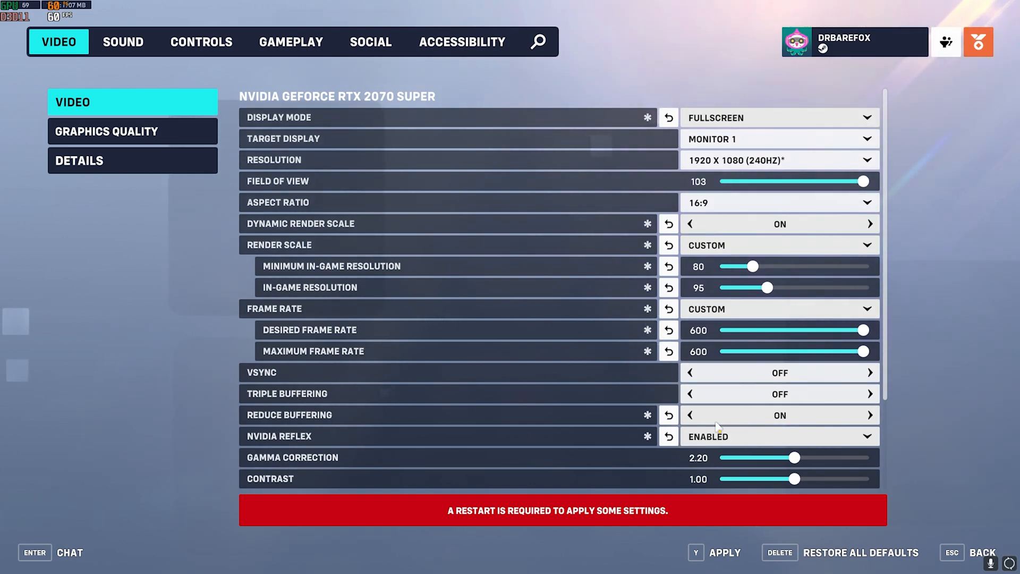
Step: Set NVIDIA Reflex to Enabled + Boost
click(778, 436)
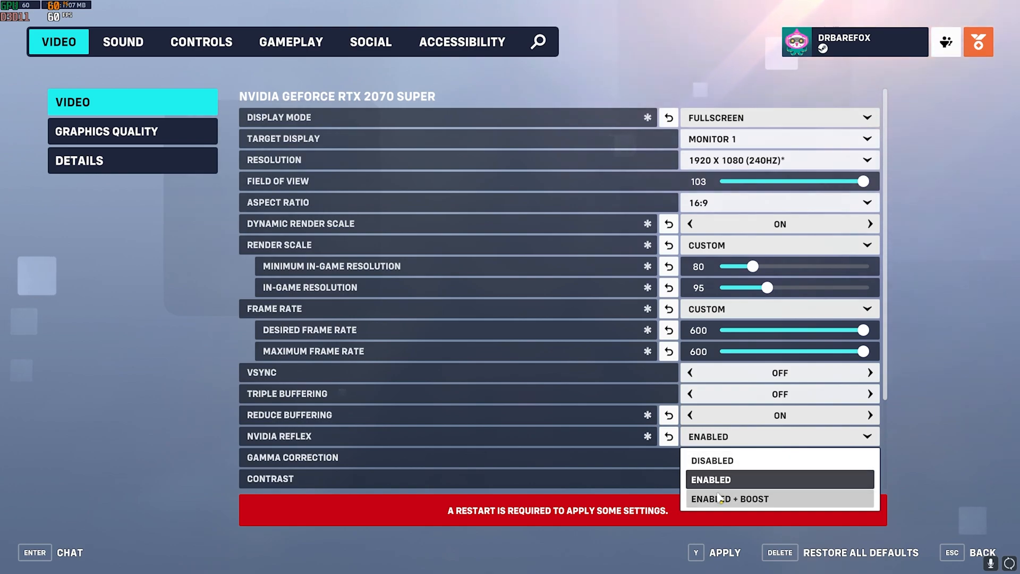
click(728, 498)
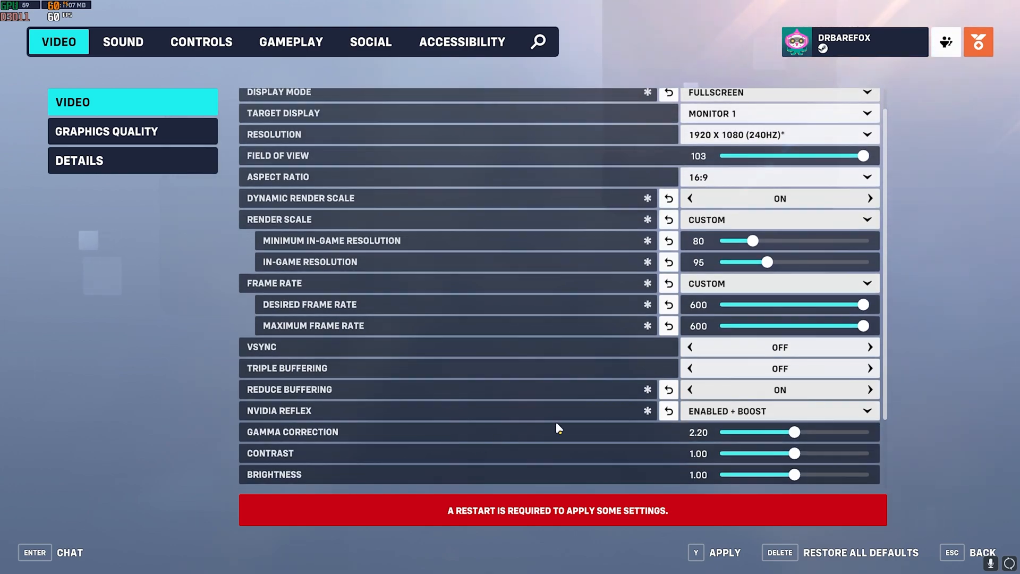
scroll(down, 3)
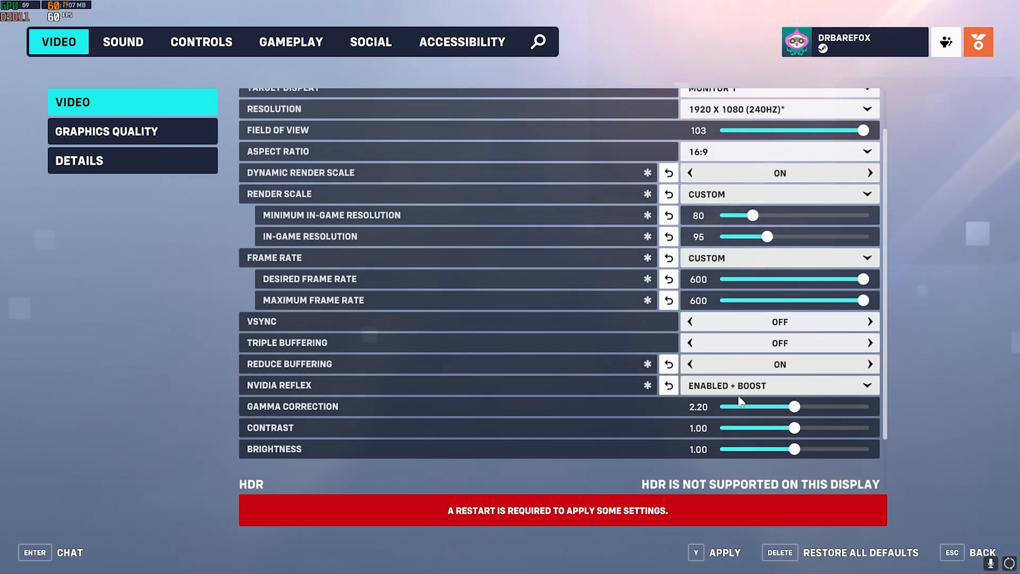
scroll(down, 3)
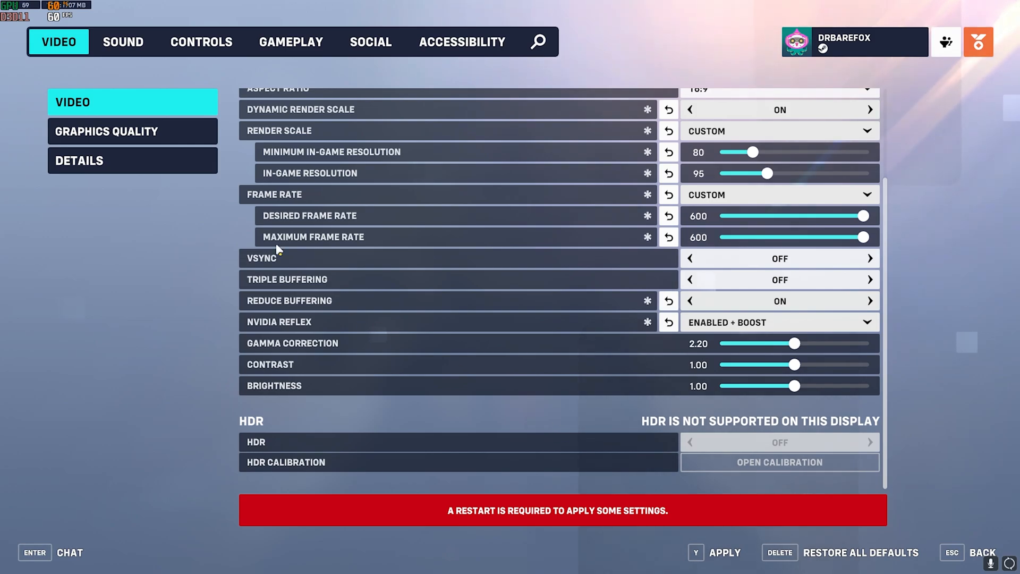
Step: Set high quality upsampling to NVIDIA DLSS Super Resolution (after trying AMD FSR 2.2) and apply
click(106, 131)
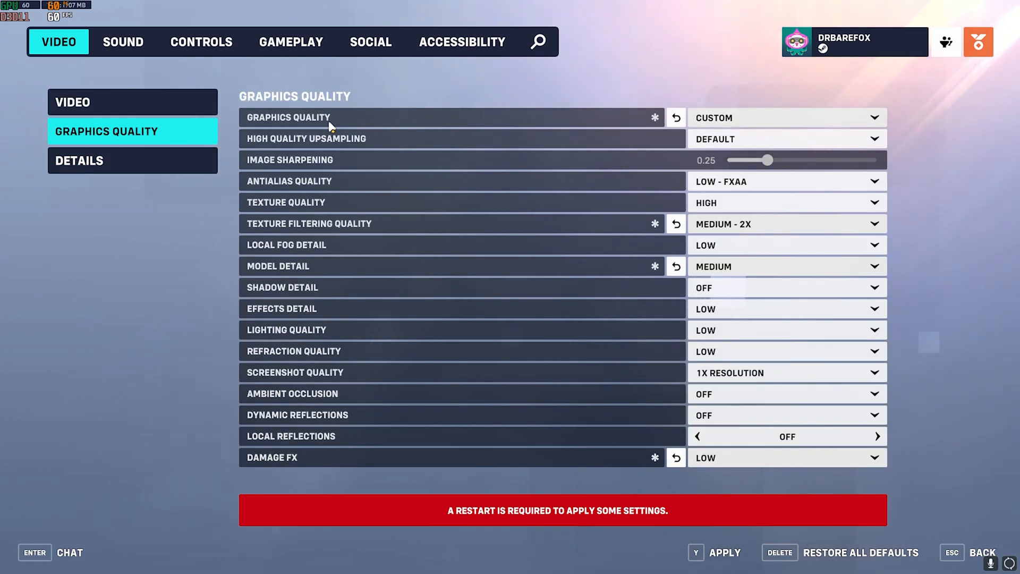
mouse_move(272, 140)
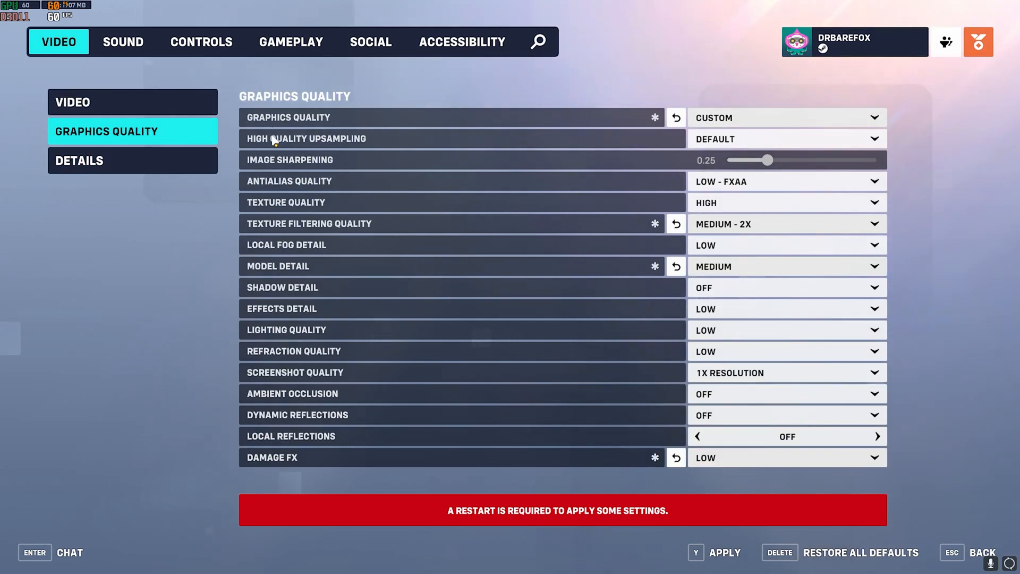
click(784, 138)
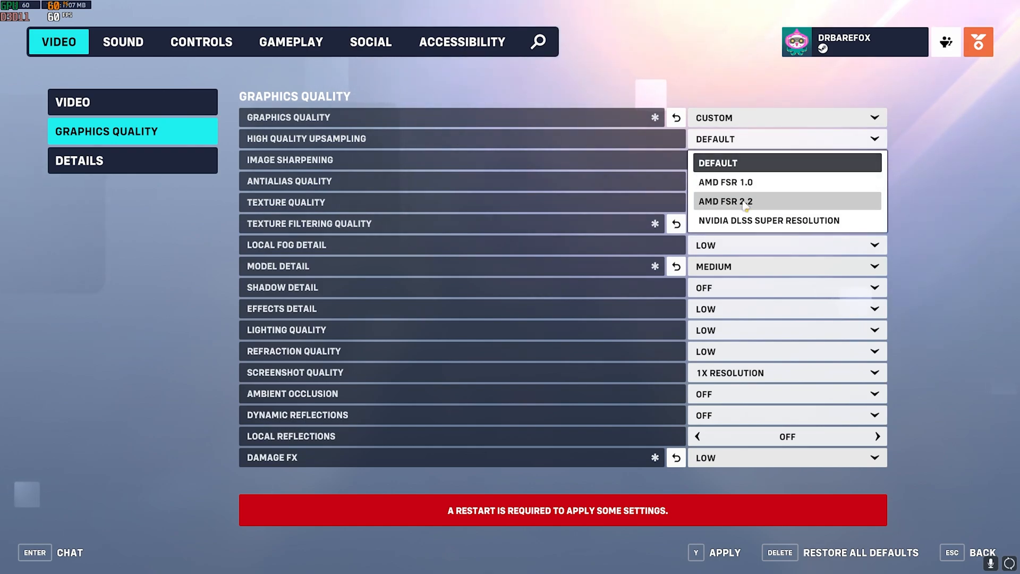
click(724, 201)
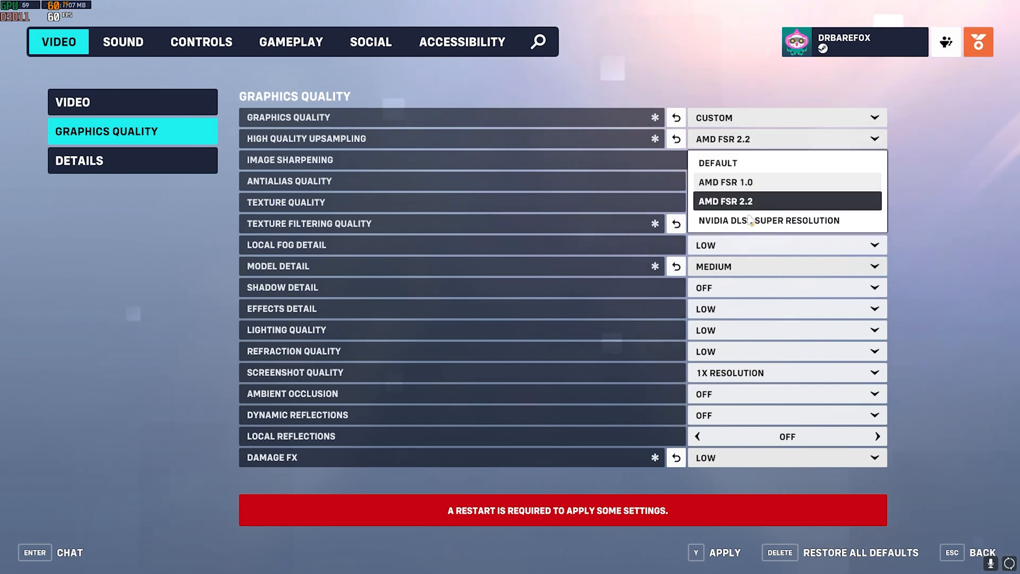
click(769, 220)
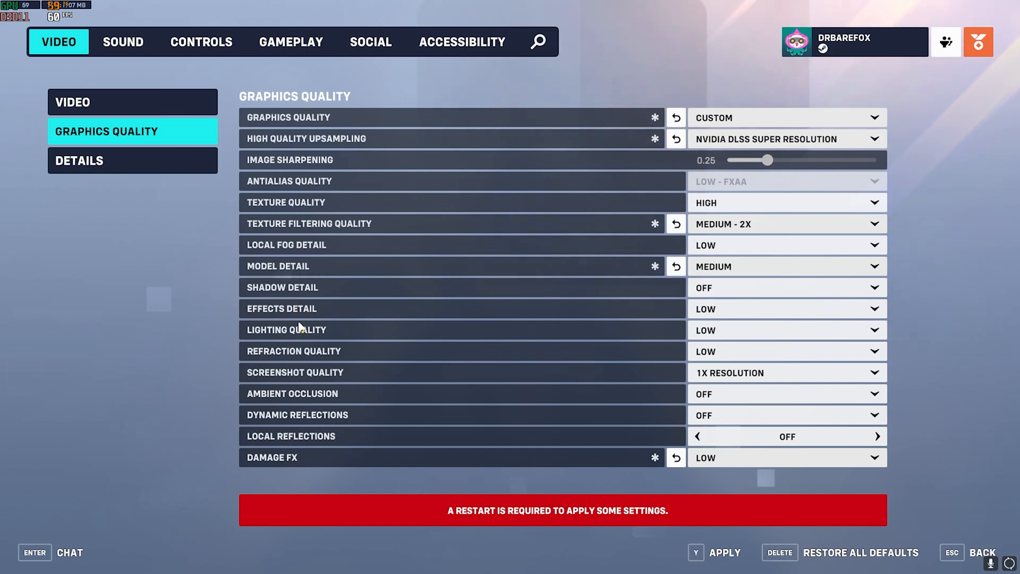
mouse_move(610, 369)
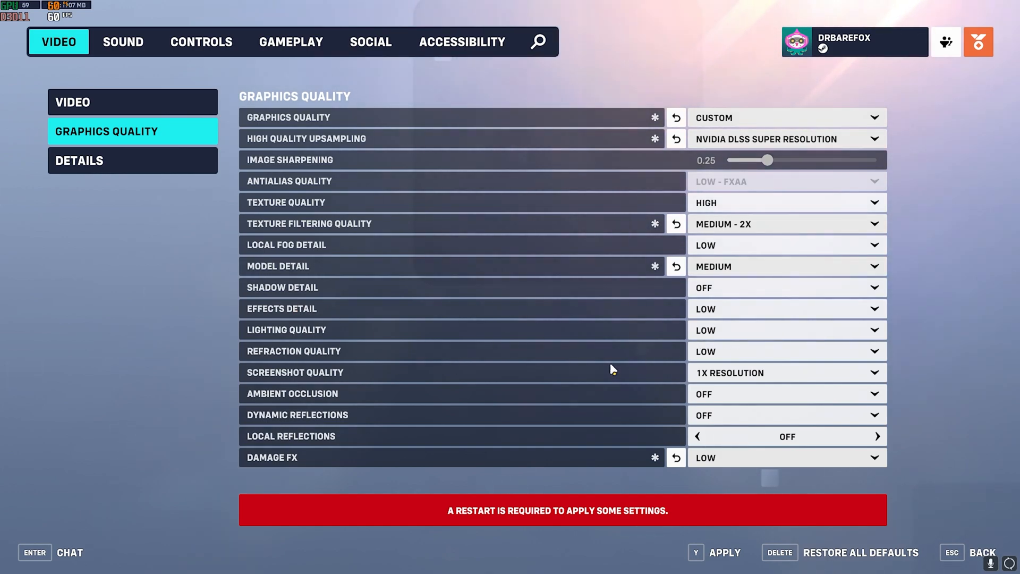
mouse_move(423, 406)
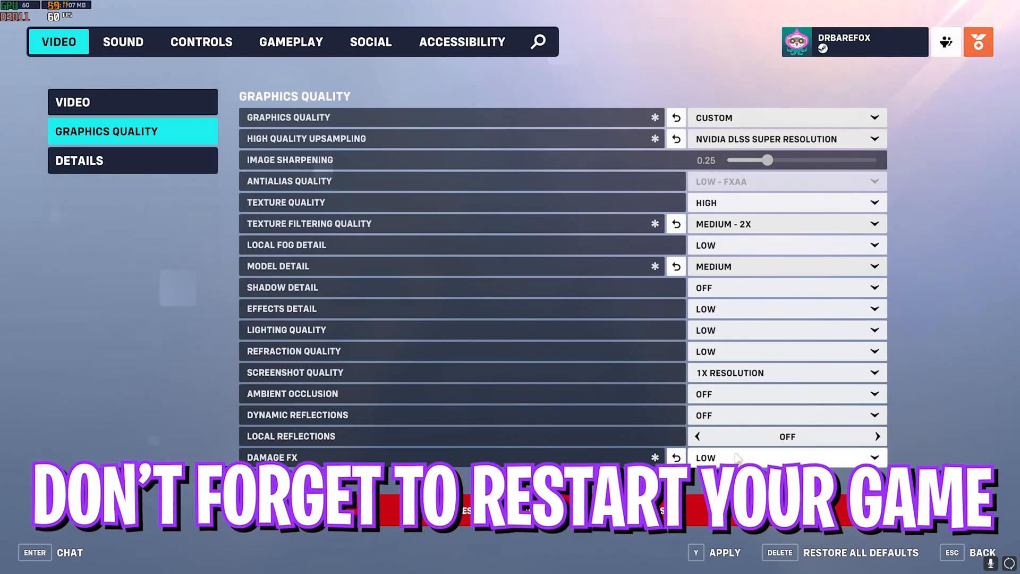
click(715, 551)
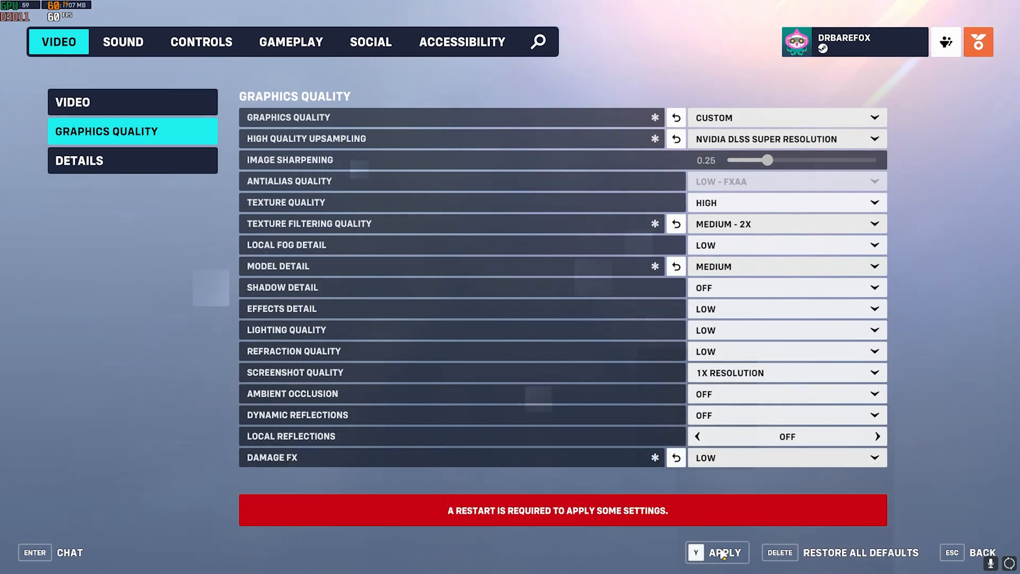